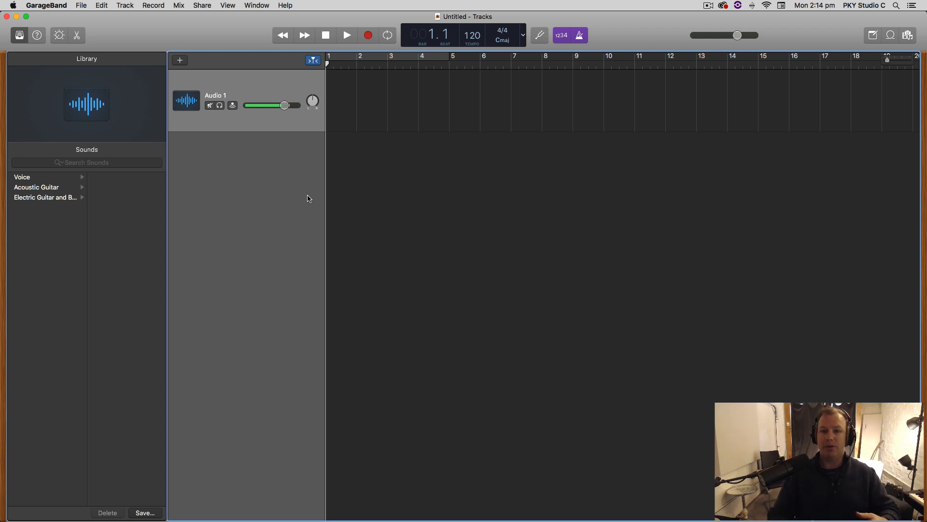
mouse_move(458, 125)
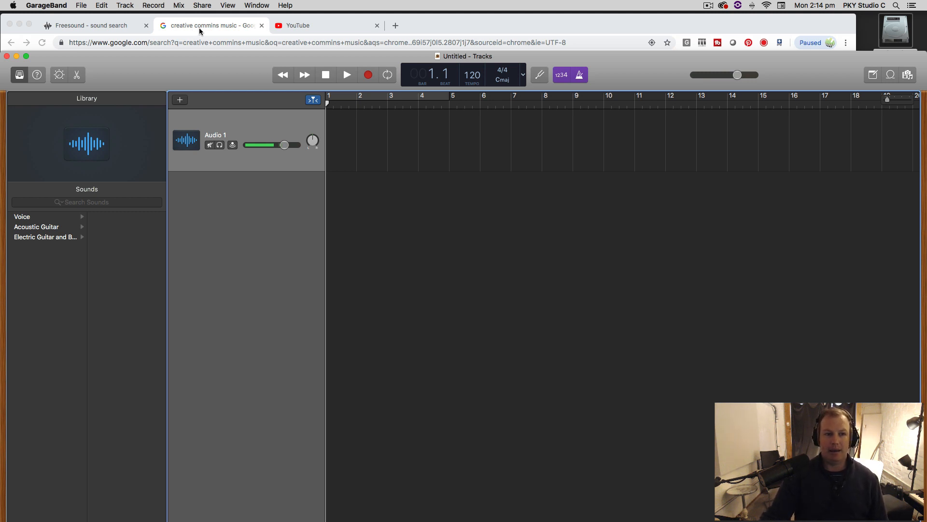
mouse_move(212, 63)
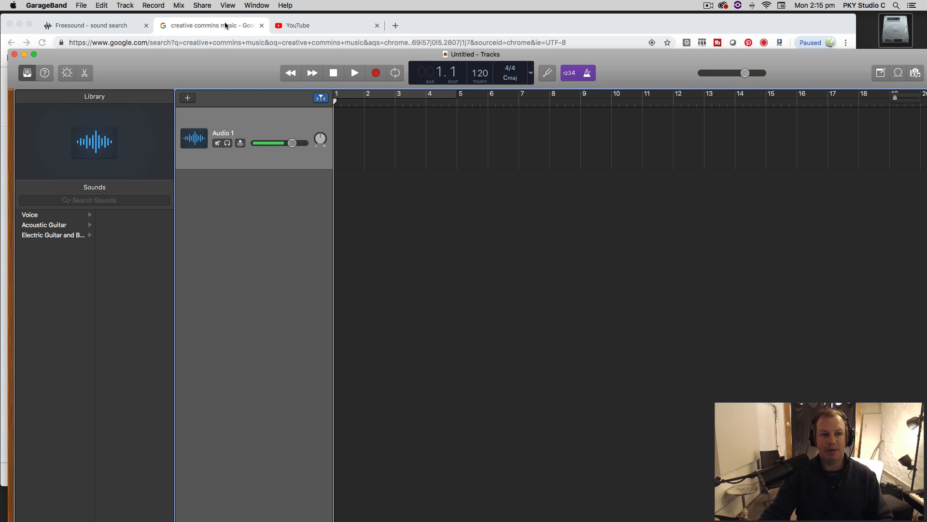
Bring Chrome forward and browse down the Creative Commons music results.
click(215, 25)
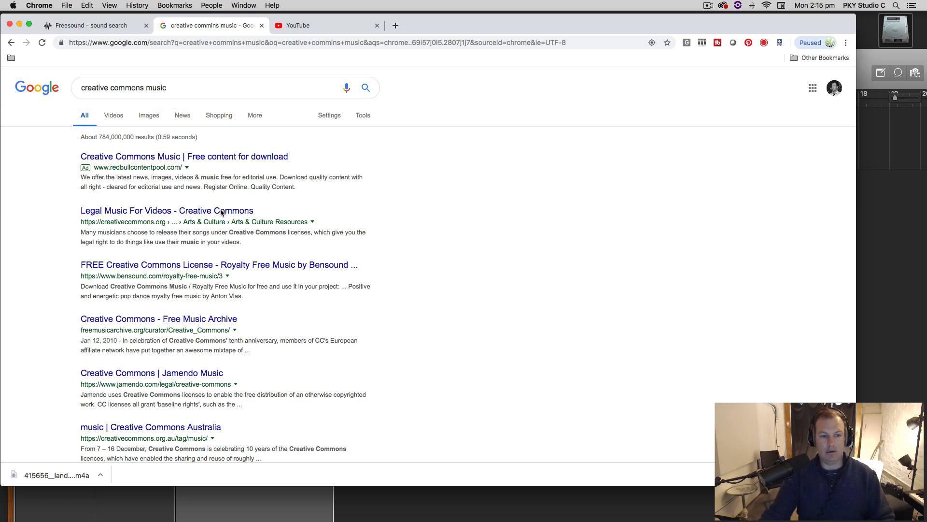
scroll(down, 3)
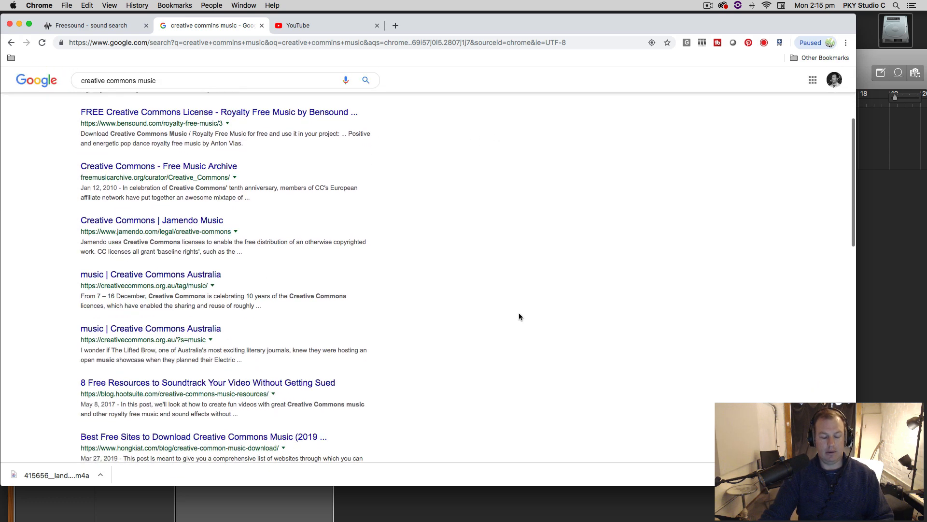
scroll(down, 3)
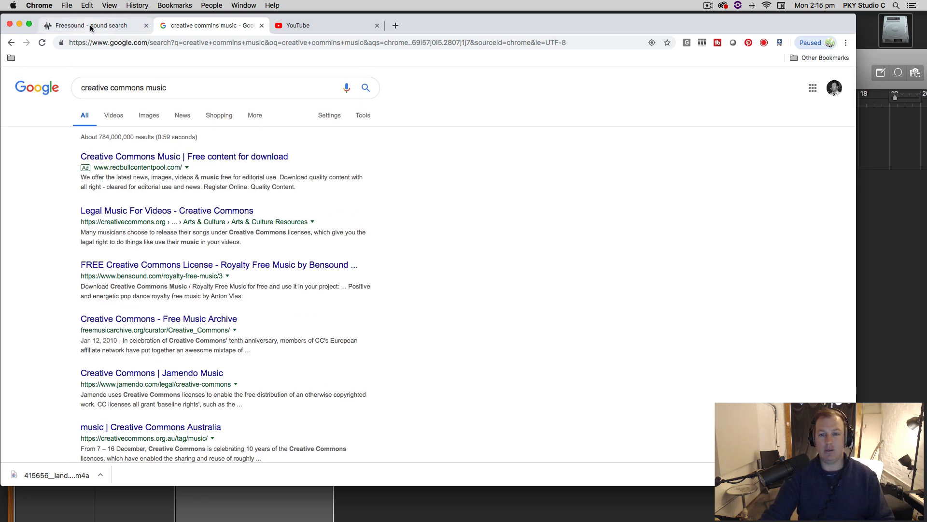
Switch to the Freesound tab and run the funk search limited to Creative Commons 0.
click(95, 25)
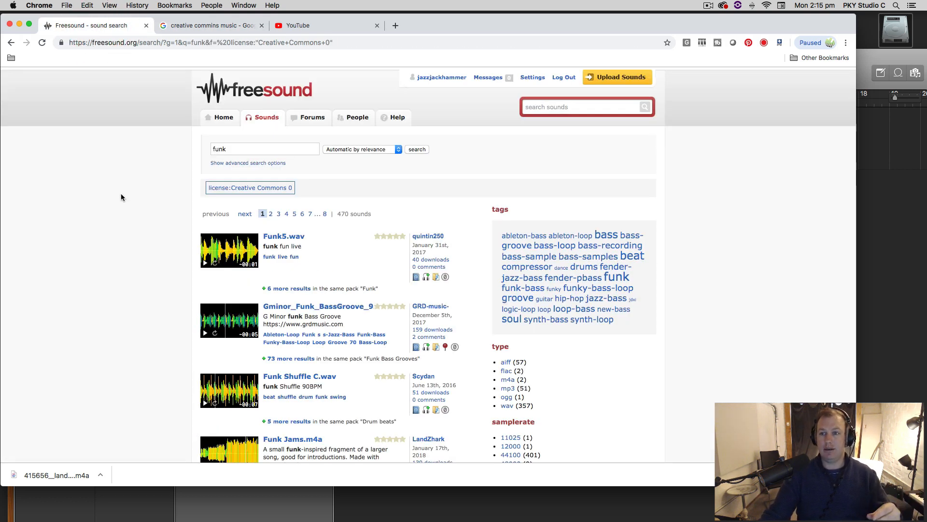
mouse_move(145, 197)
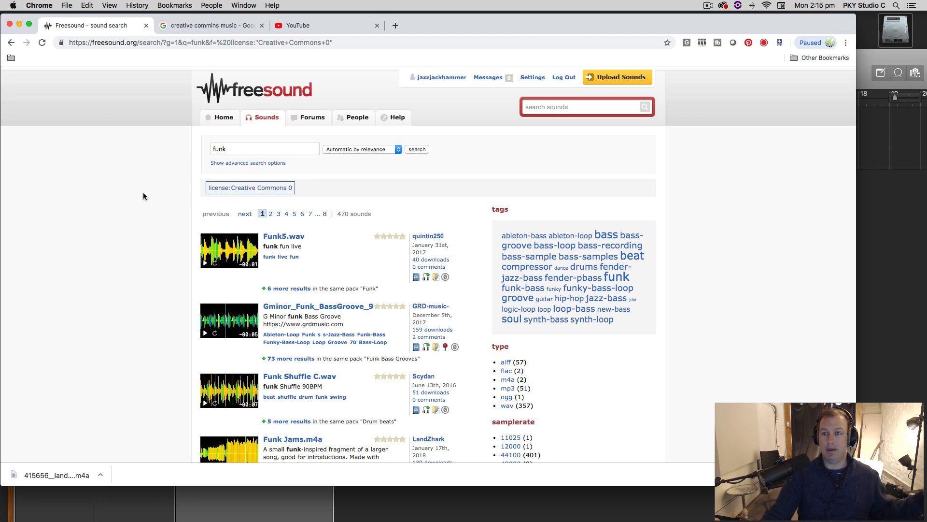
mouse_move(126, 174)
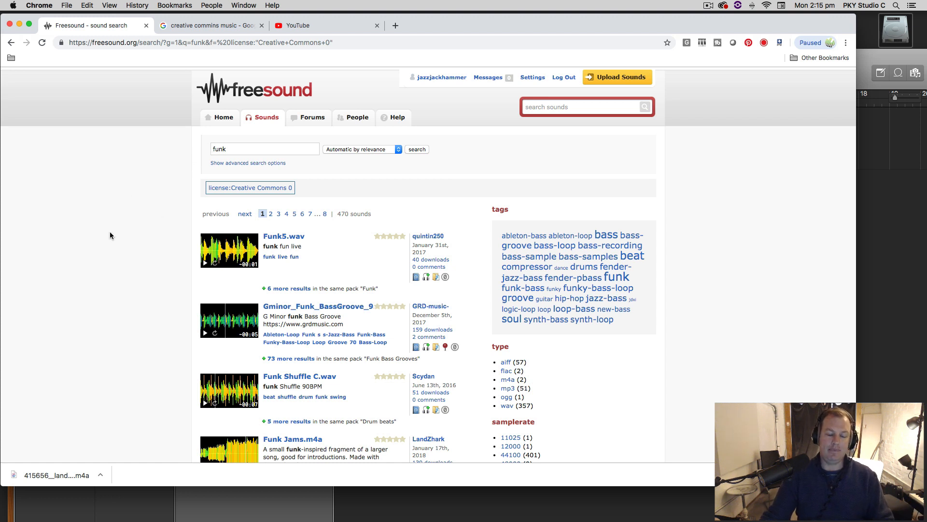
scroll(down, 3)
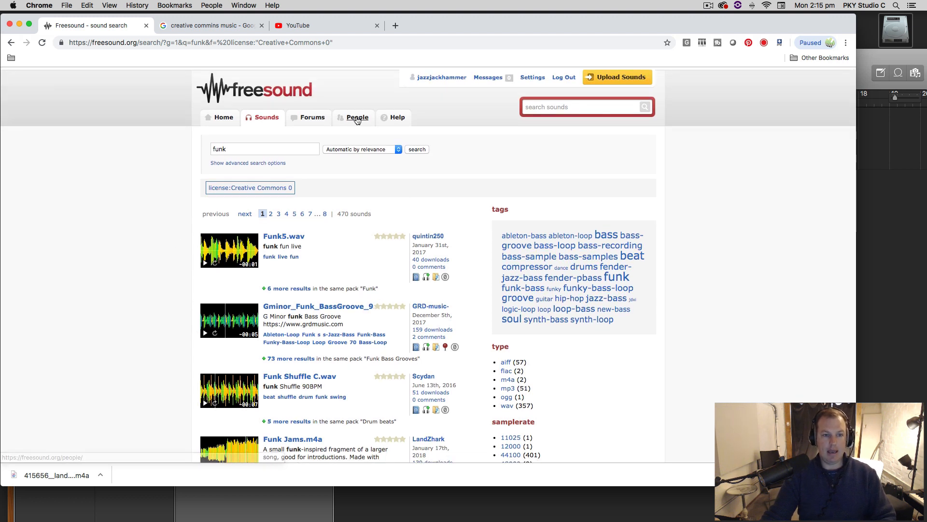
mouse_move(365, 84)
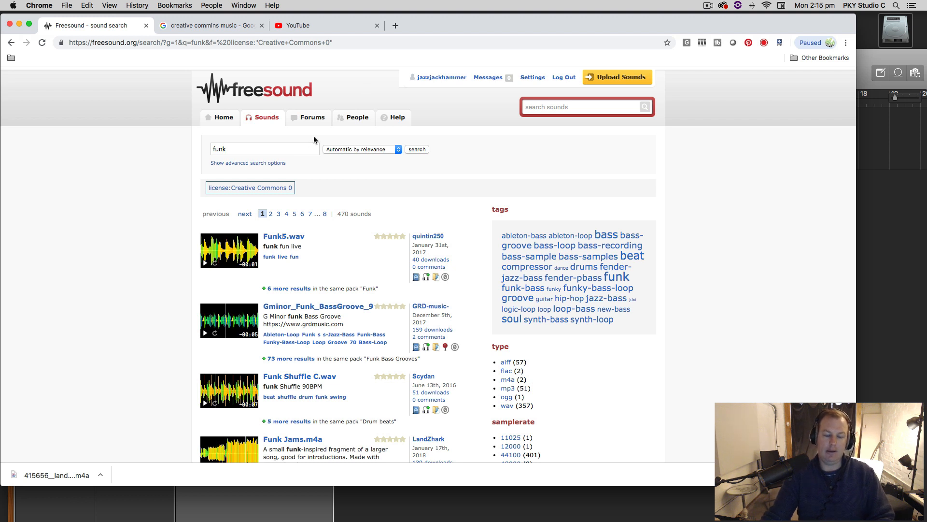
click(580, 106)
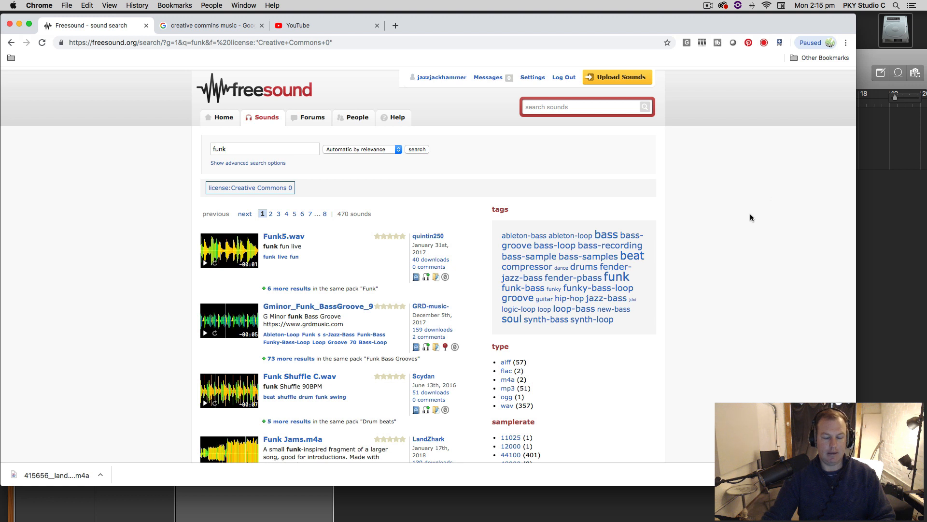
mouse_move(180, 223)
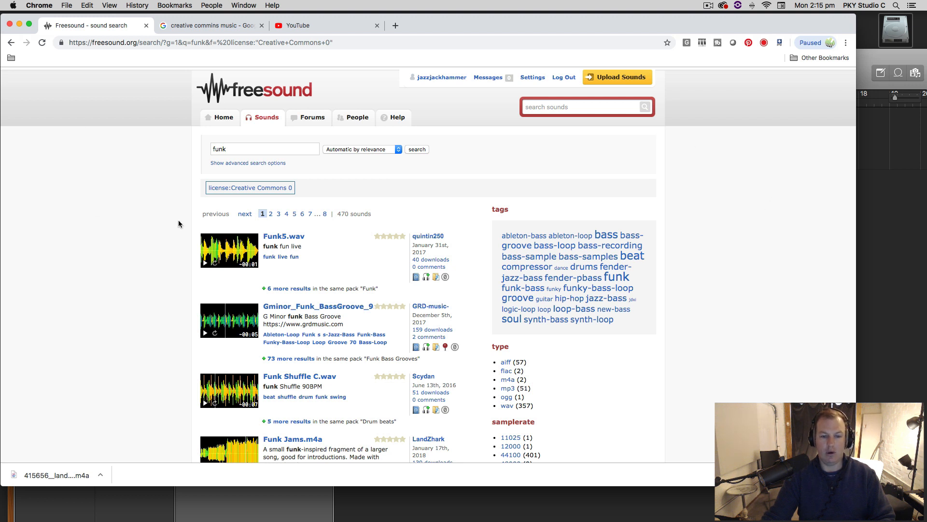
mouse_move(375, 263)
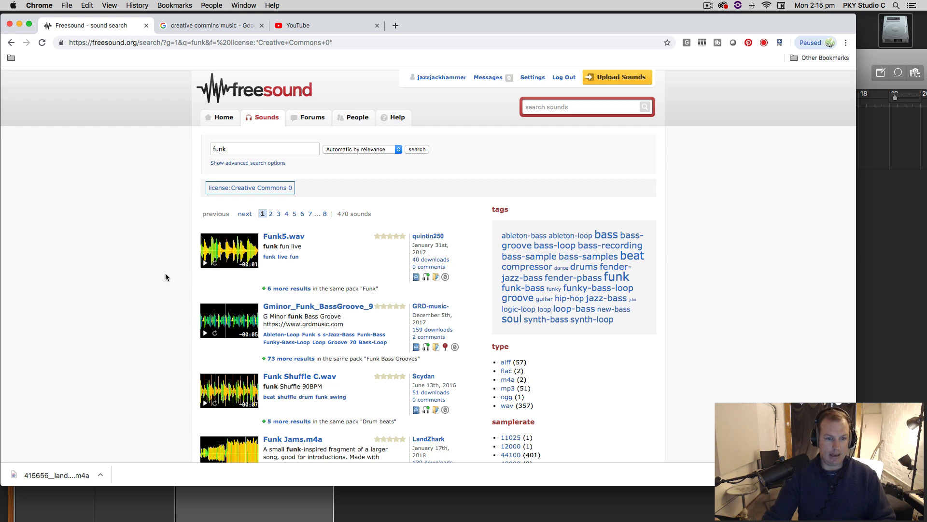
Browse the 470 Creative Commons 0 funk results down to the page's end.
scroll(down, 3)
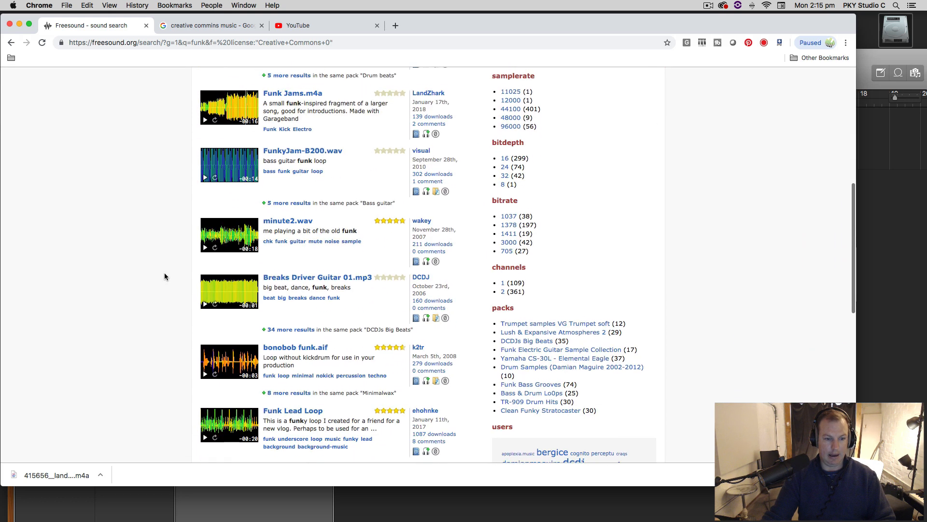
scroll(down, 3)
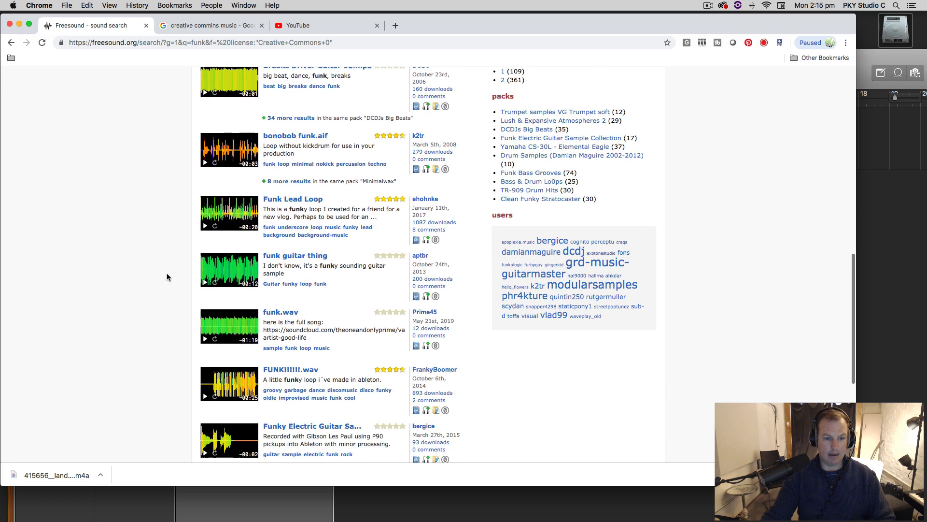
scroll(down, 3)
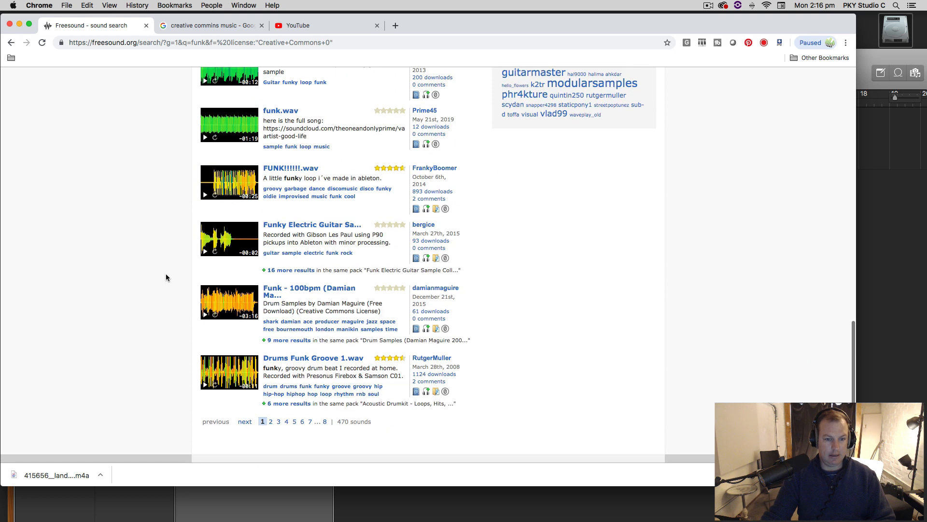
scroll(down, 3)
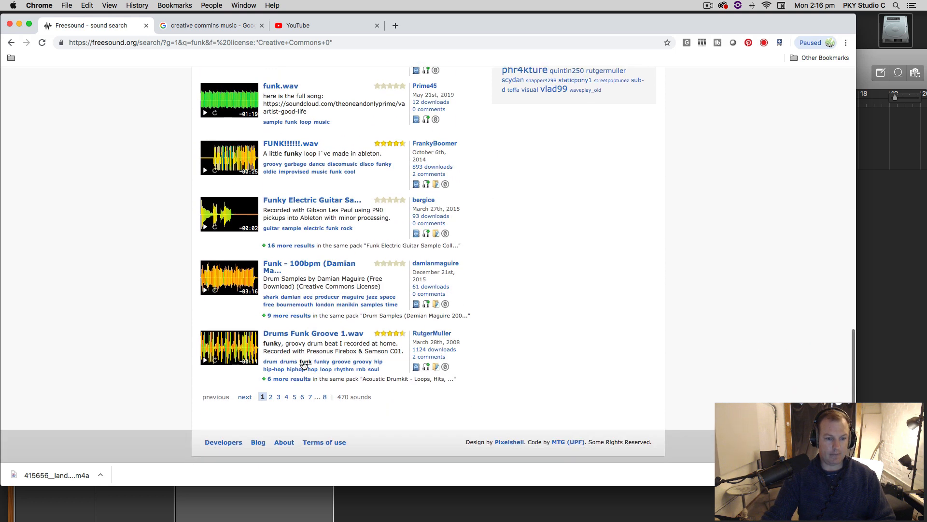
Inspect Drums Funk Groove 1.wav, then search funk again filtered to Creative Commons 0.
click(313, 333)
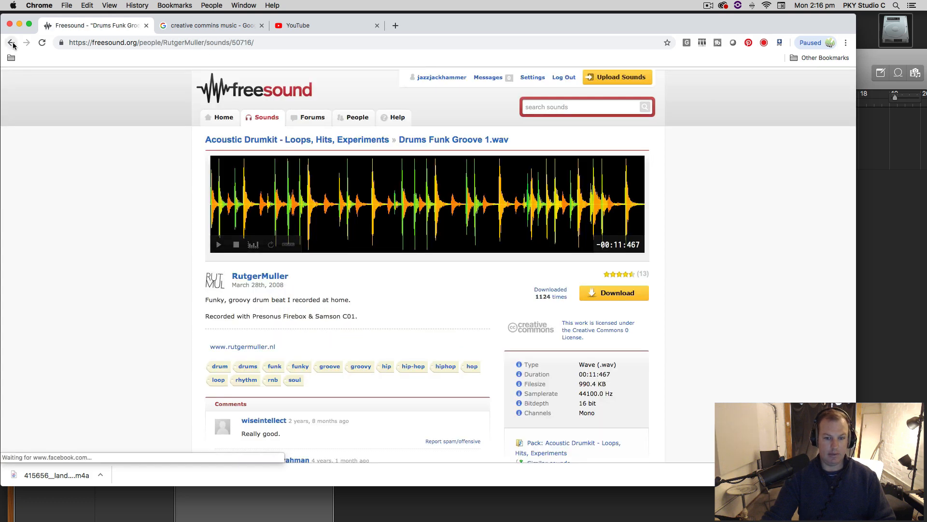
scroll(down, 3)
text(funk)
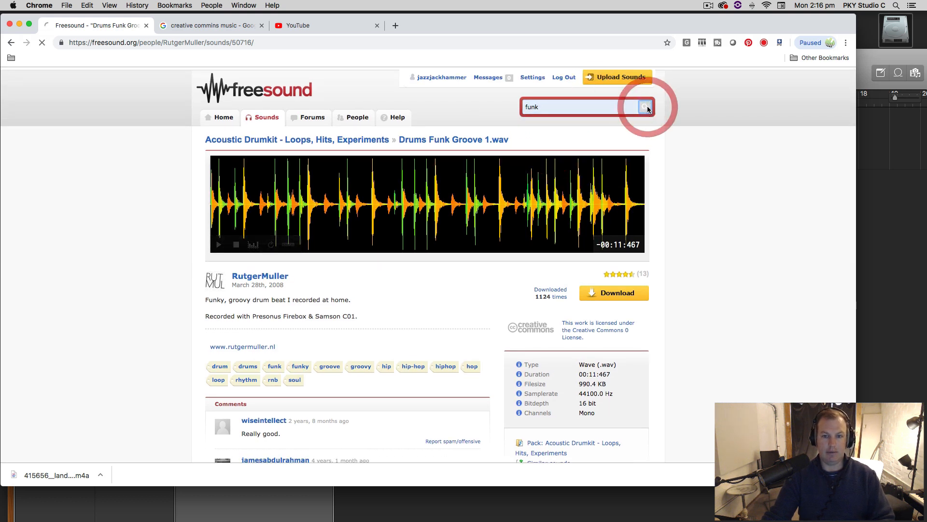
click(645, 106)
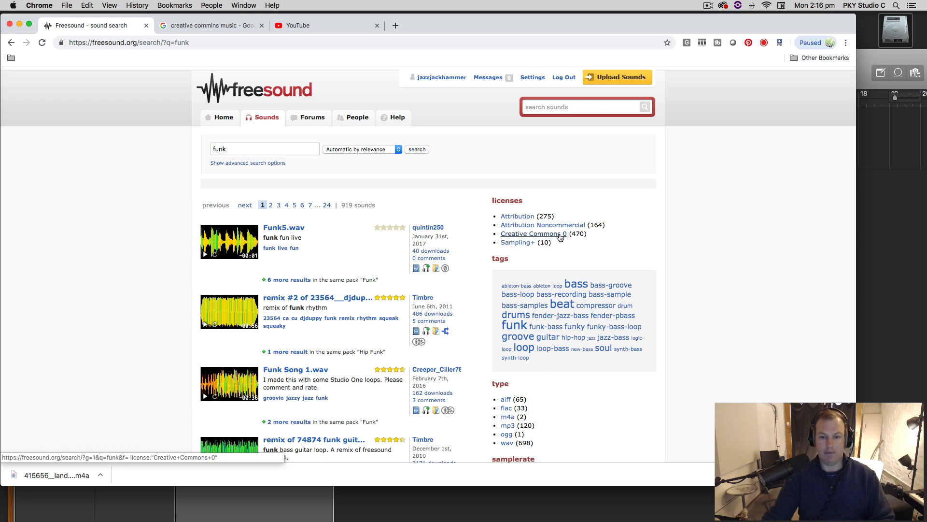
click(531, 232)
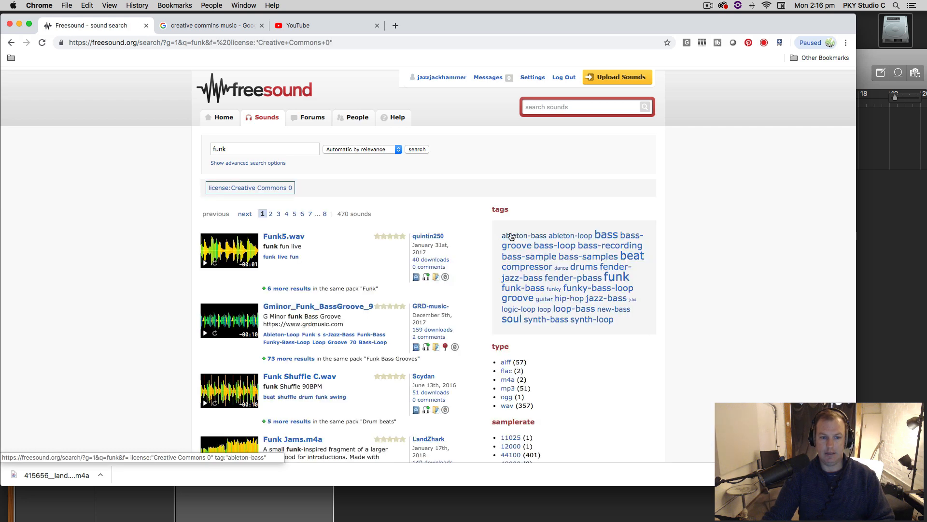
scroll(down, 3)
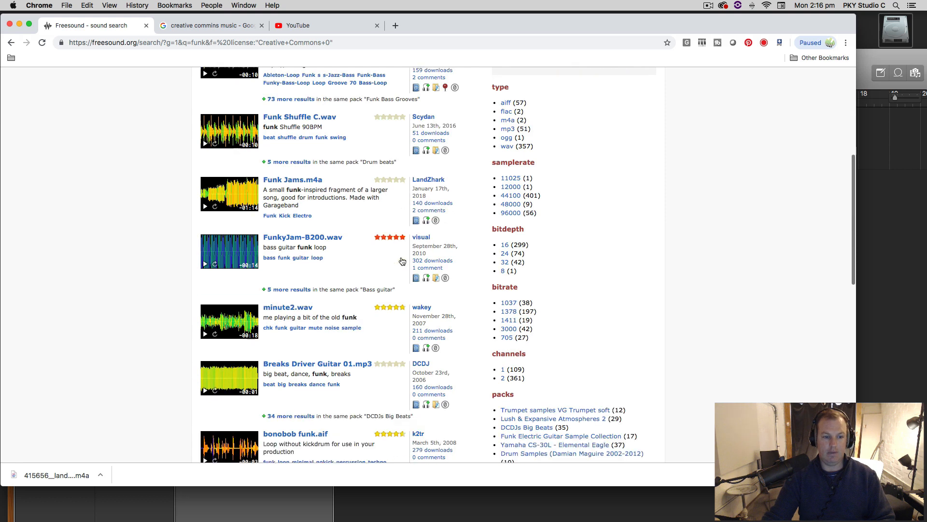
View the Funk Jams.m4a page and its Creative Commons 0 license details.
click(293, 179)
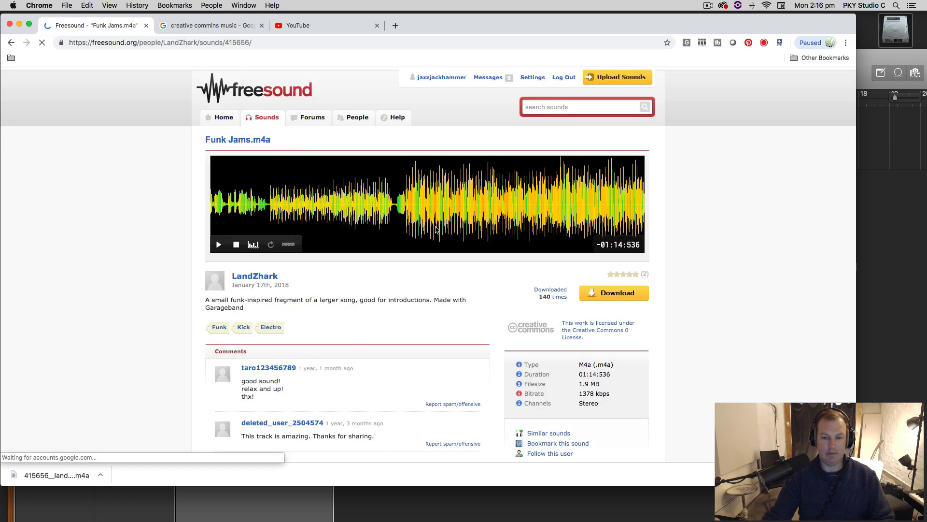
scroll(down, 3)
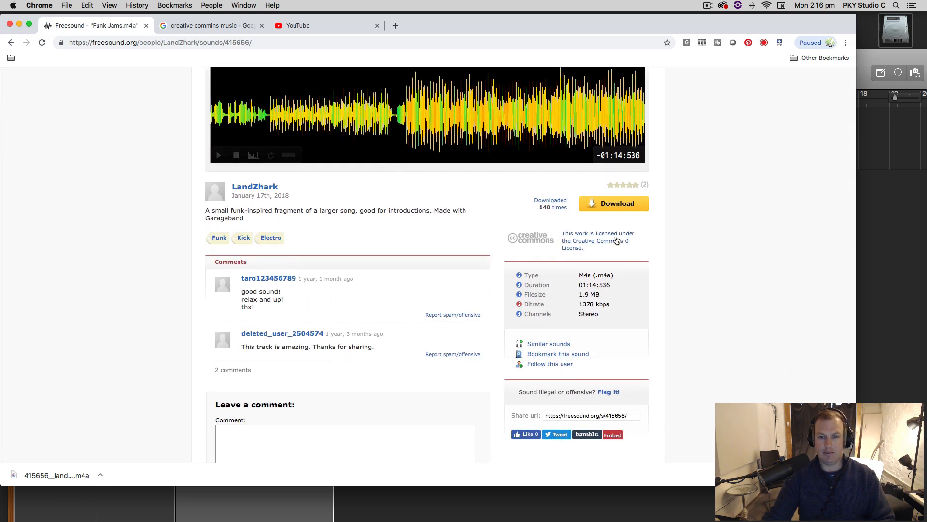
click(617, 240)
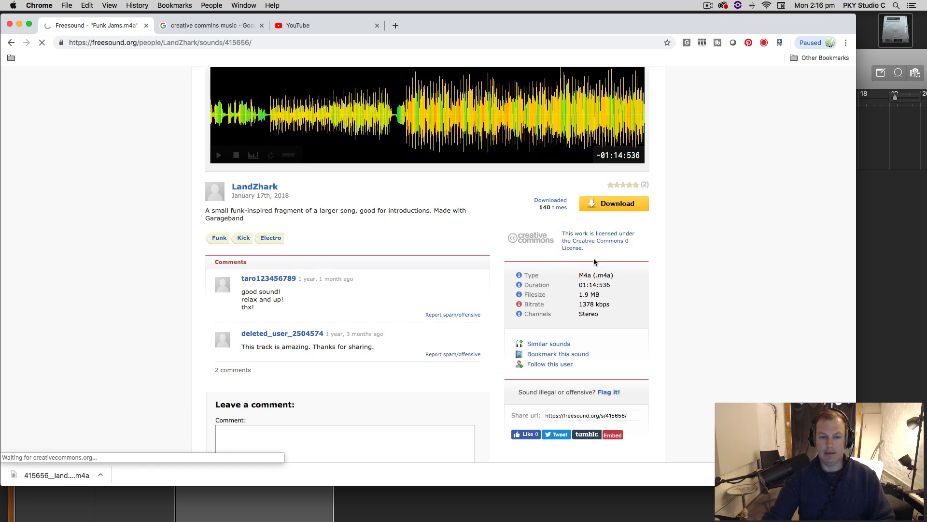
click(598, 247)
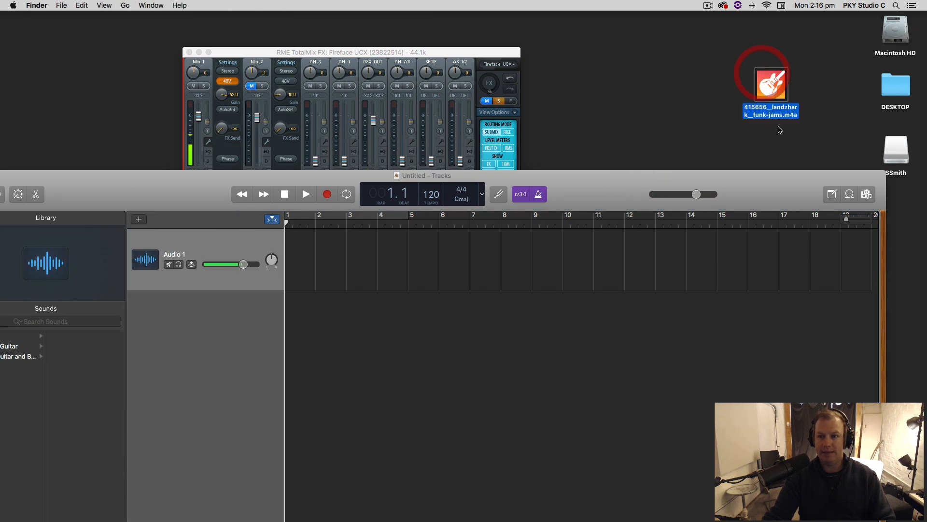
Drop the funk-jams .m4a from the desktop onto a new track below Audio 1.
drag(771, 85, 329, 346)
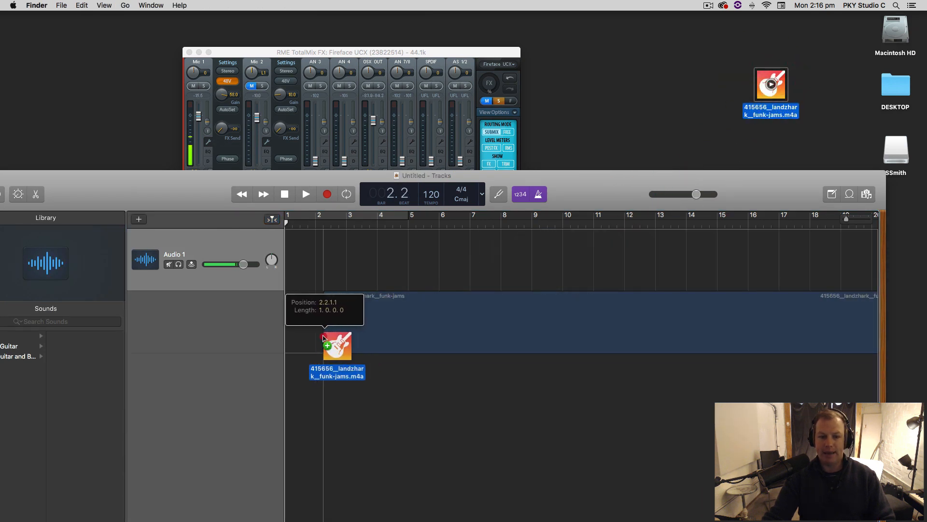
drag(337, 346, 557, 340)
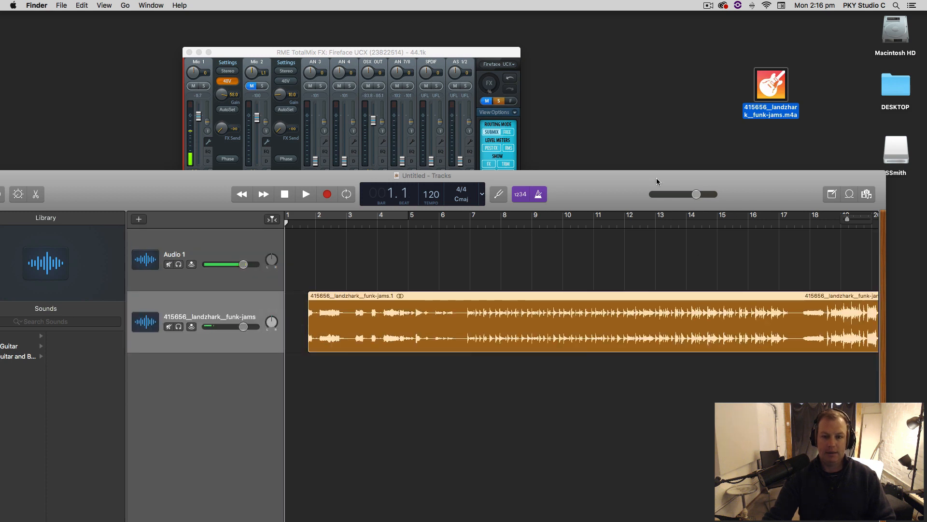
right_click(245, 108)
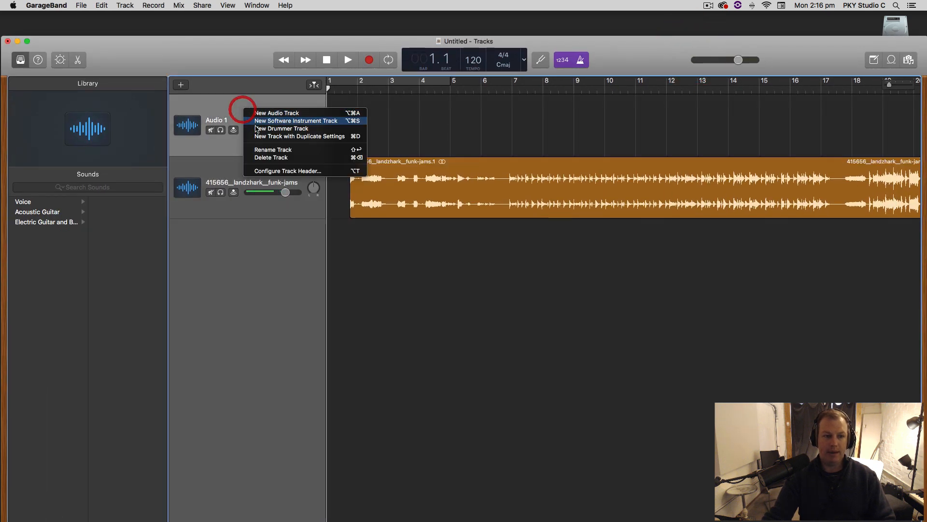
click(272, 149)
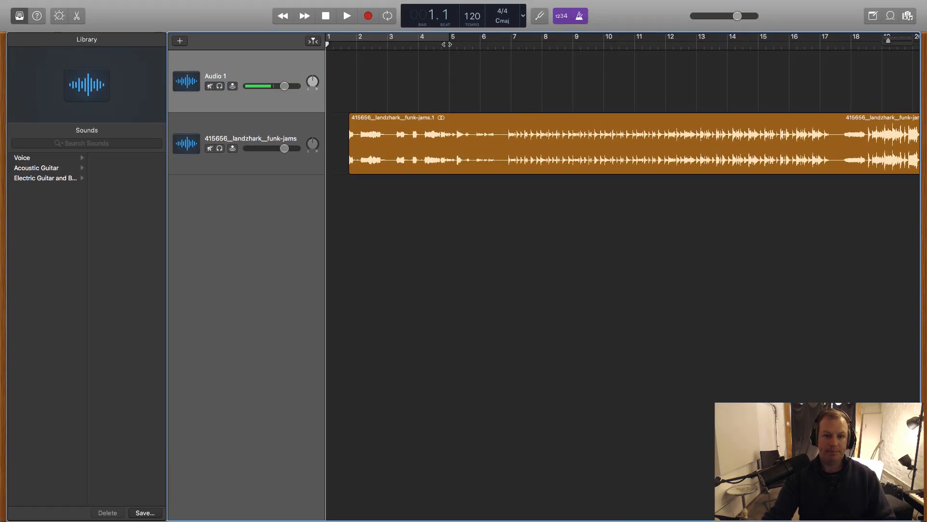
click(346, 14)
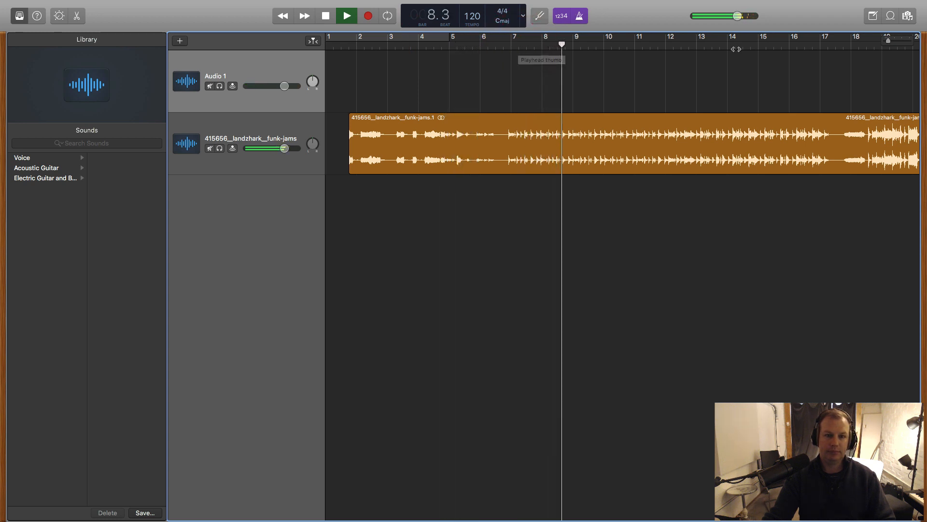
click(345, 16)
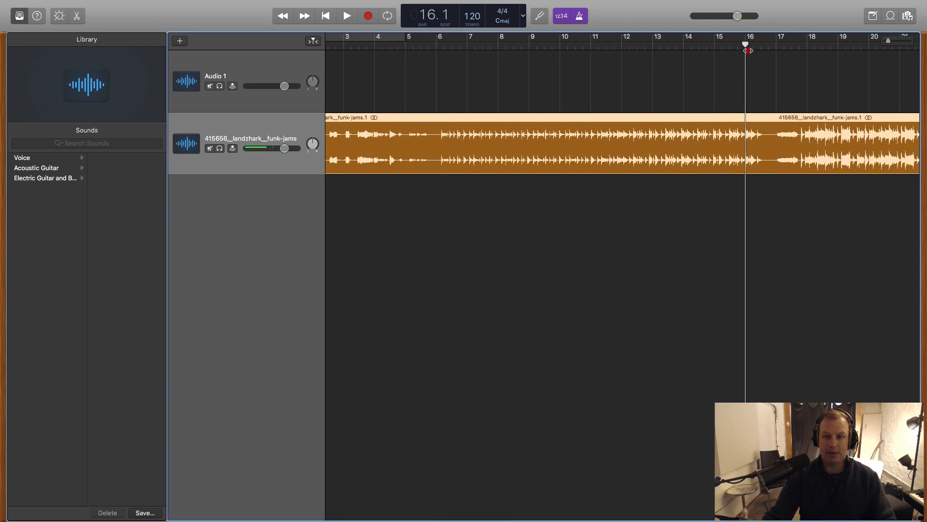
Turn on flex editing and zoom in closely on the funk-jams waveform.
click(441, 43)
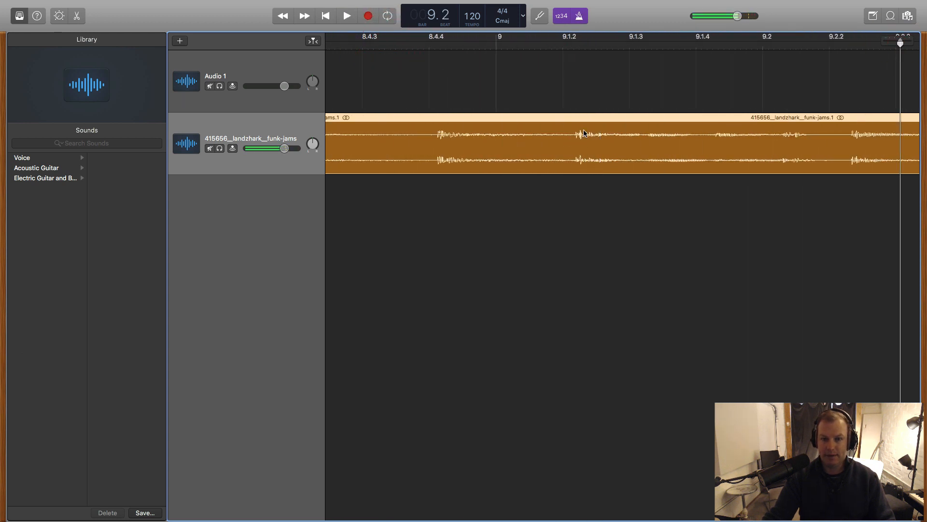
drag(582, 133, 545, 118)
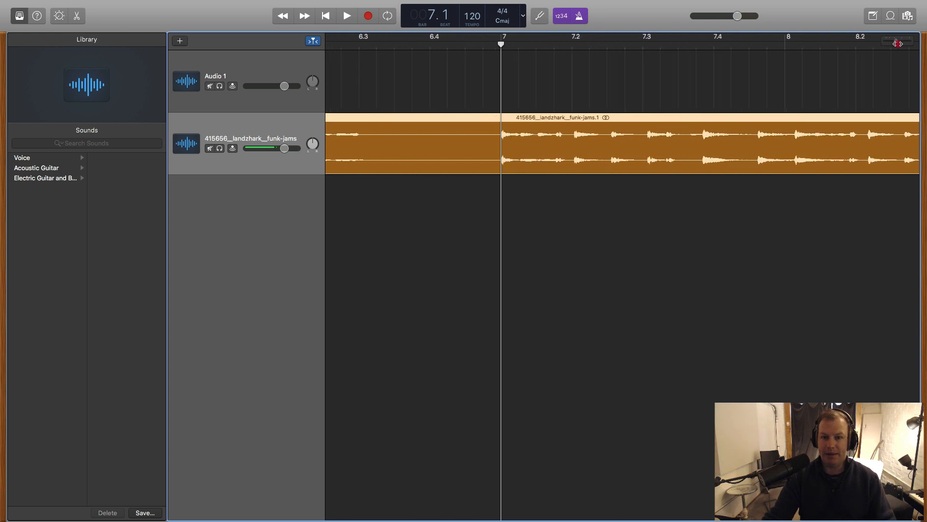
Set the project tempo to 116 BPM and shift the funk-jams region toward its first hit.
click(345, 15)
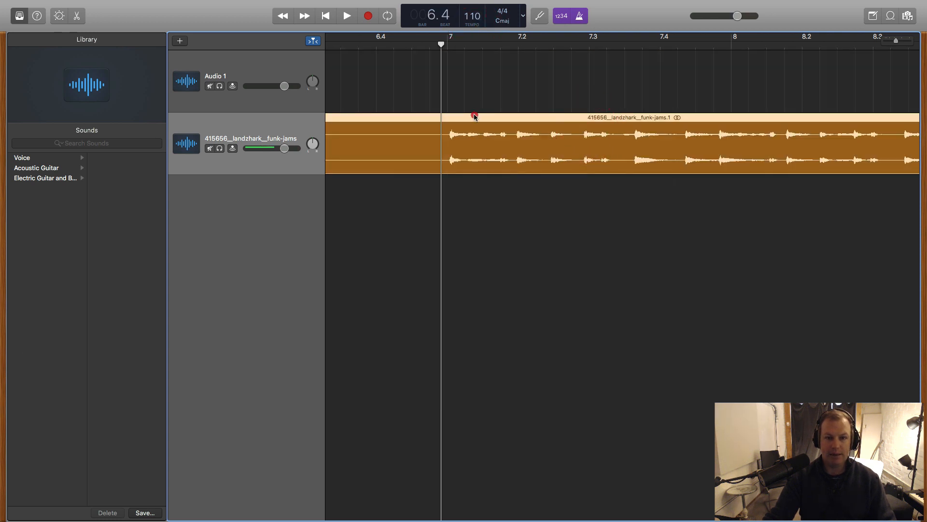
click(346, 15)
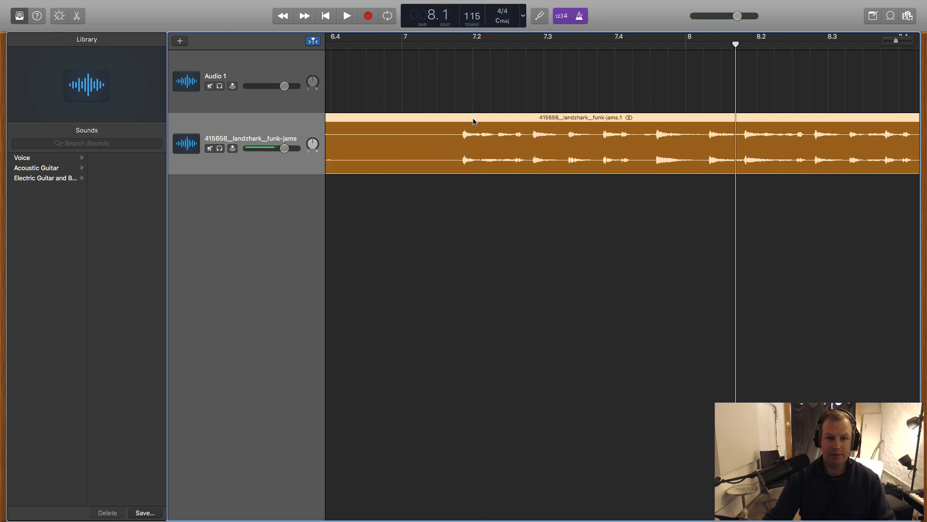
drag(473, 118, 412, 117)
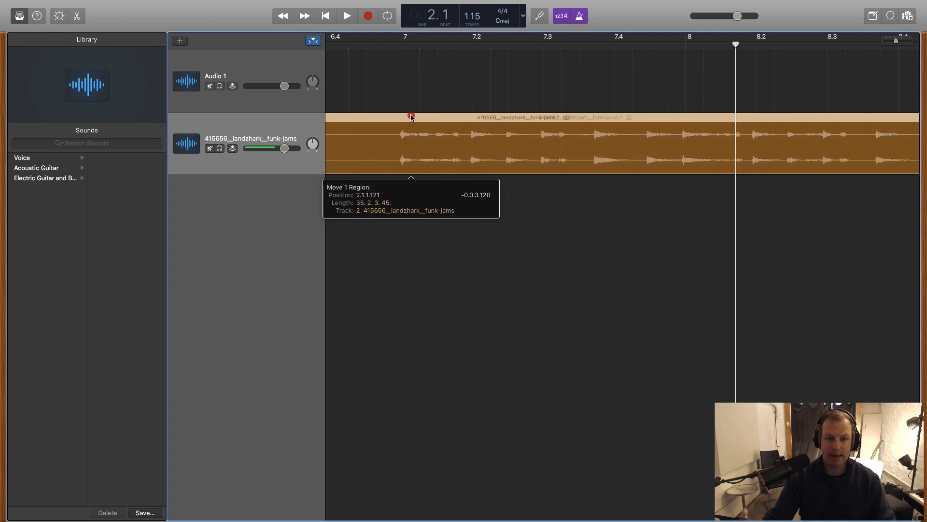
Fine-tune the tempo display so the region's first hit lands exactly on bar 2.
click(346, 15)
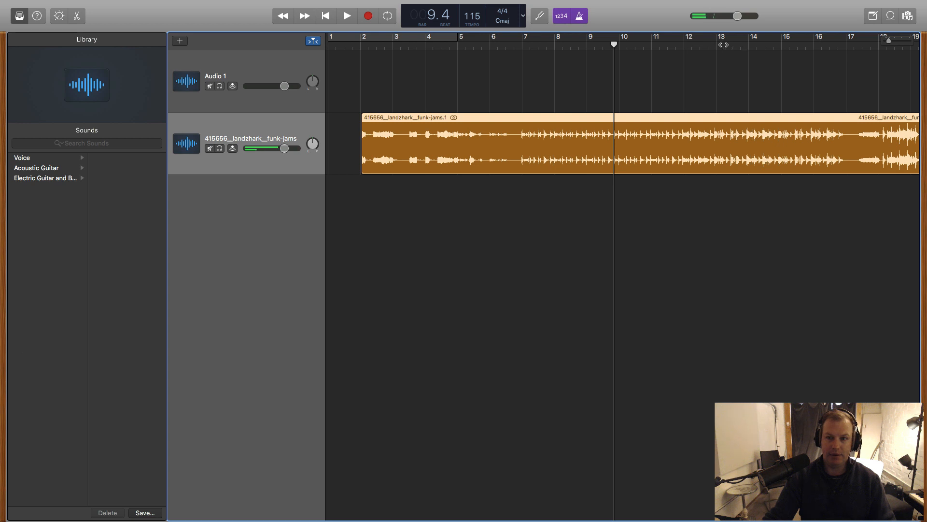
click(345, 15)
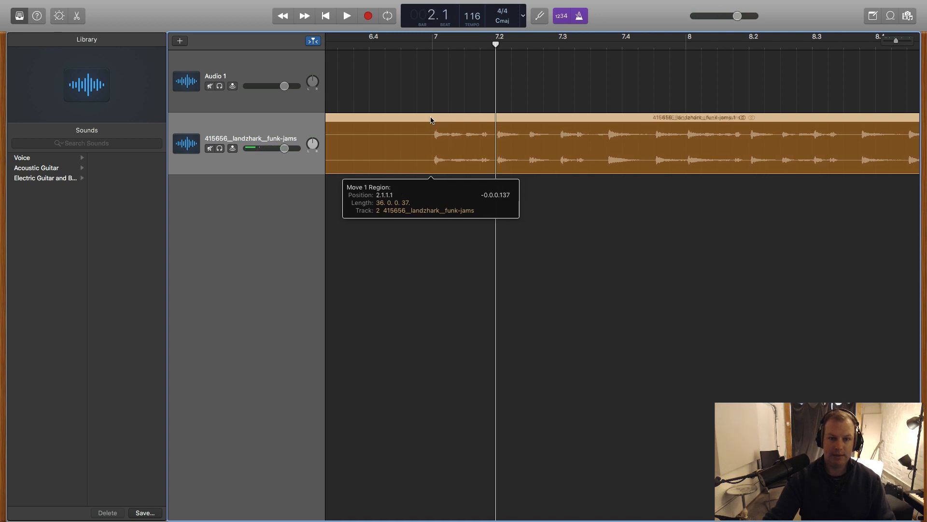
click(344, 15)
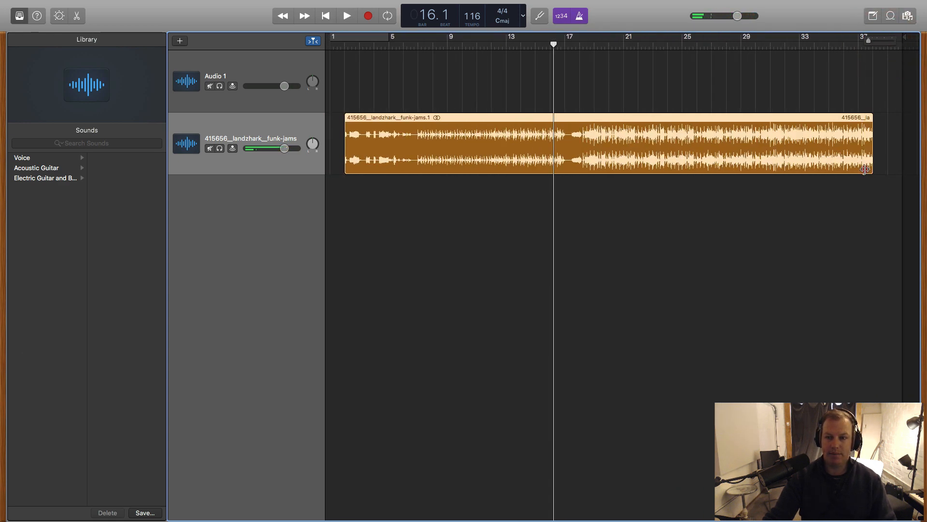
Trim the funk-jams region to bars 13–15 and loop that range with Cycle on.
drag(865, 168, 636, 166)
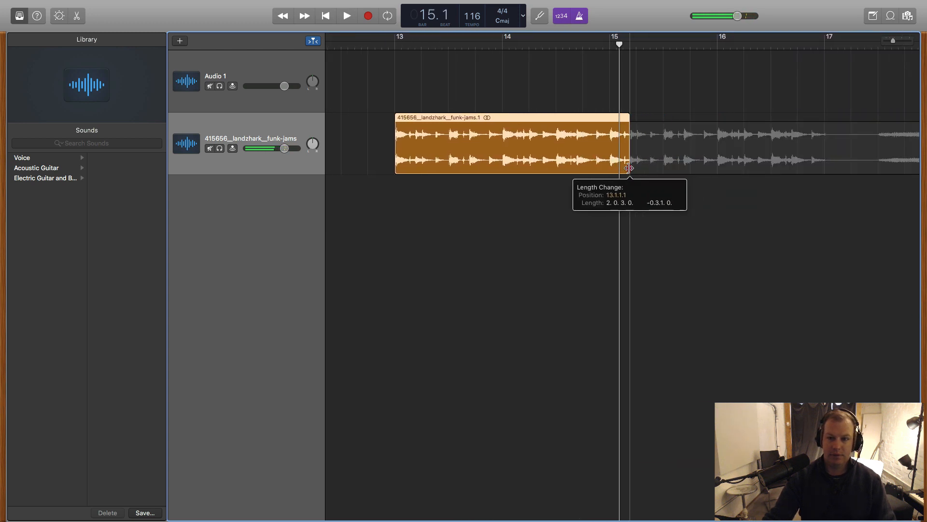
drag(625, 168, 607, 168)
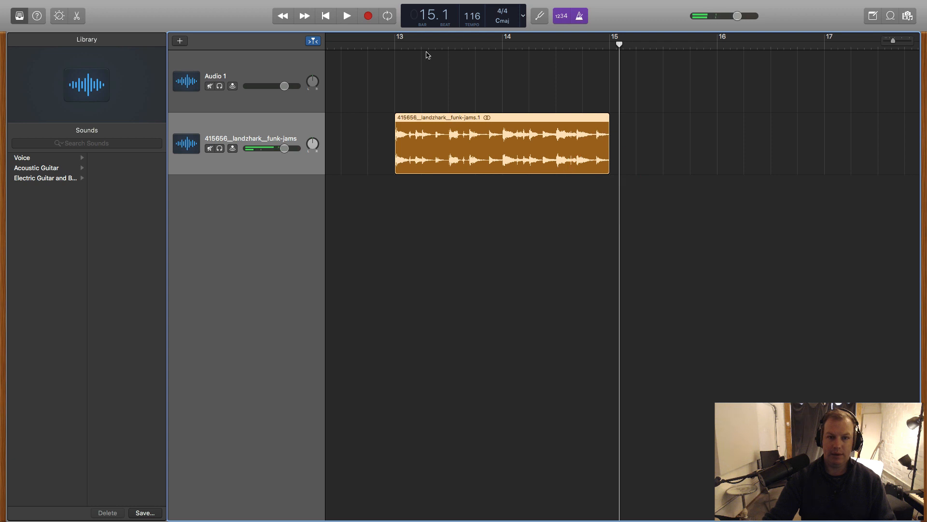
click(385, 15)
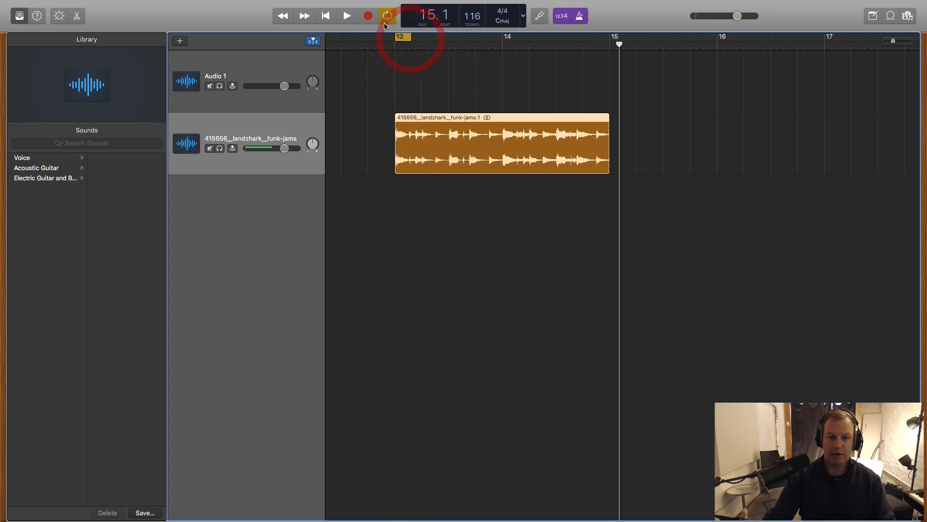
click(387, 16)
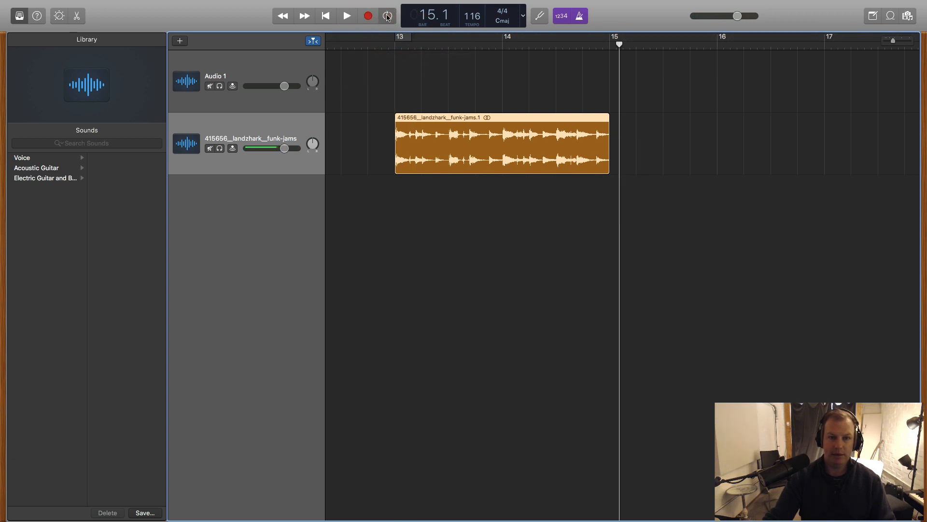
click(385, 15)
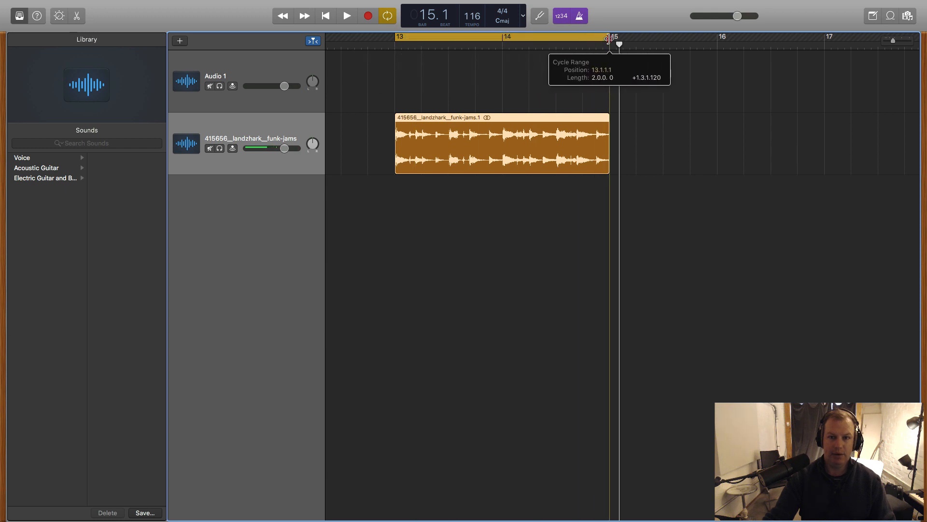
click(345, 14)
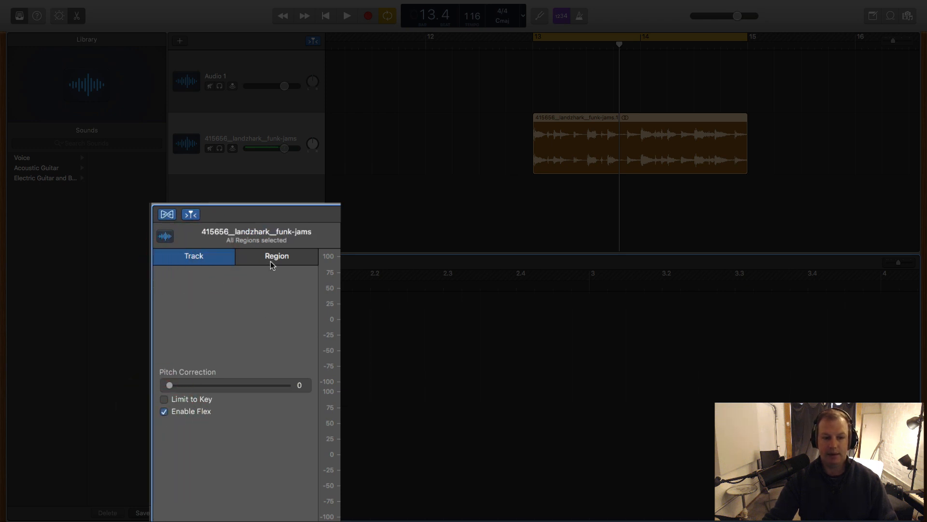
Quantize the funk-jams region to 1/16 Note in its Region settings.
click(276, 256)
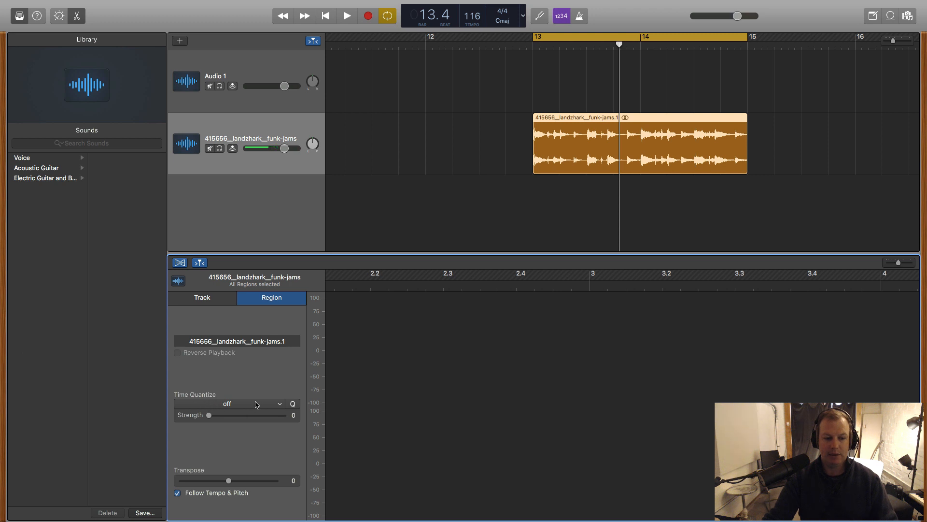
click(253, 404)
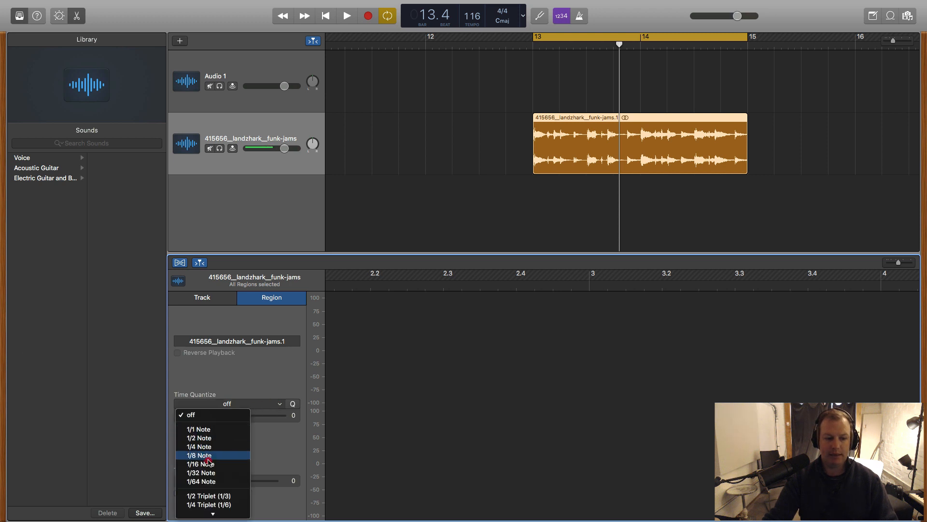
click(197, 464)
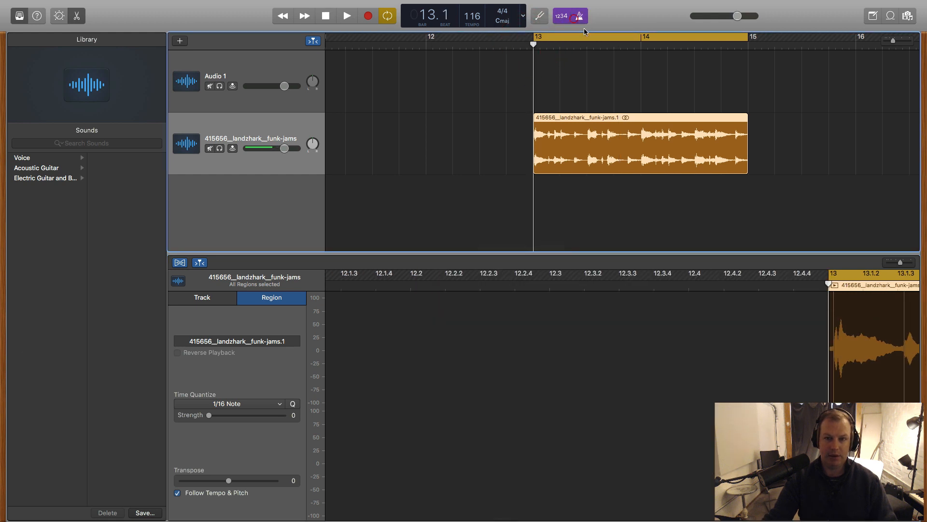
click(345, 13)
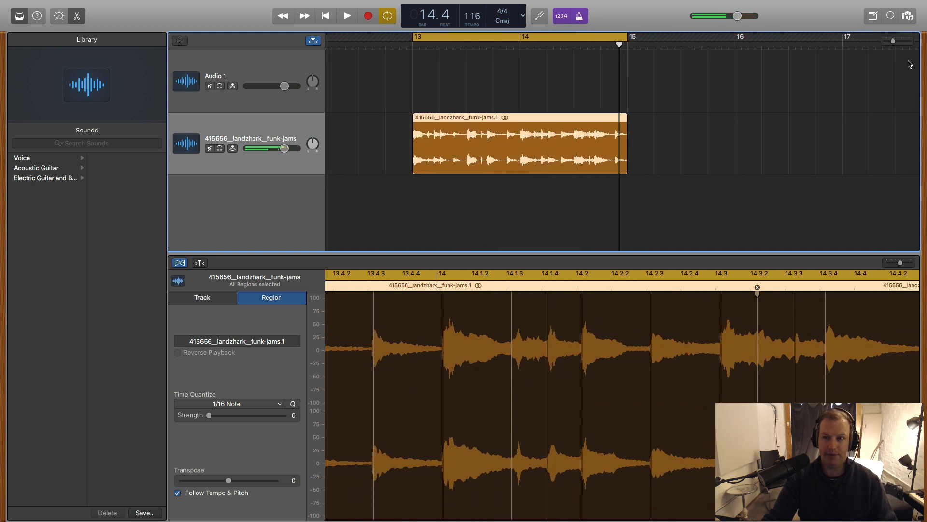
click(561, 15)
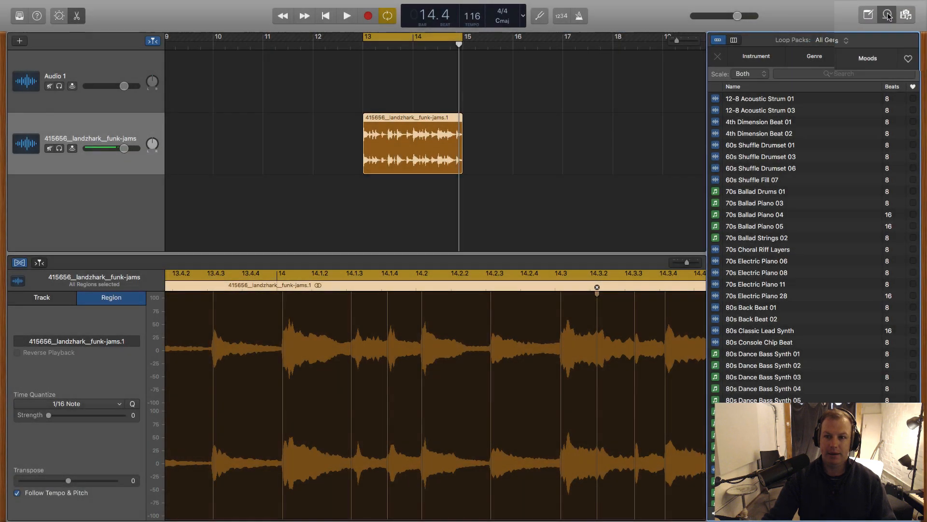
Add the funk-jams region to the Apple Loops library, naming it starting 'Funk J'.
drag(413, 142, 405, 124)
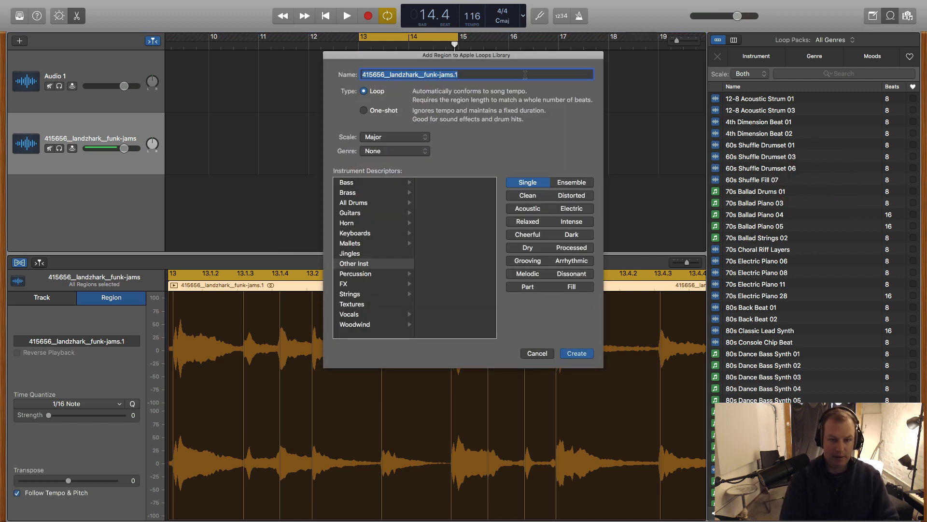
text(Funk J)
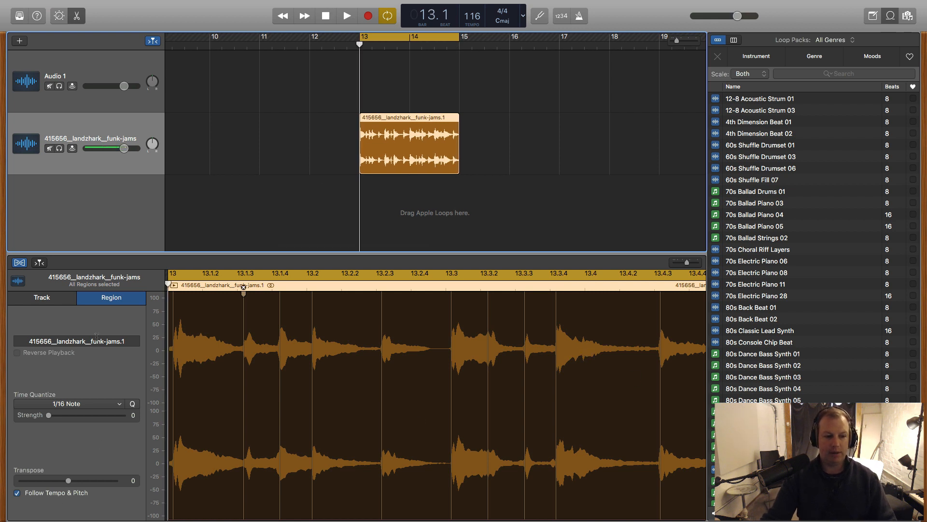
Search the loop library for 'fu' and preview Funk Jam Loop 1.
click(42, 297)
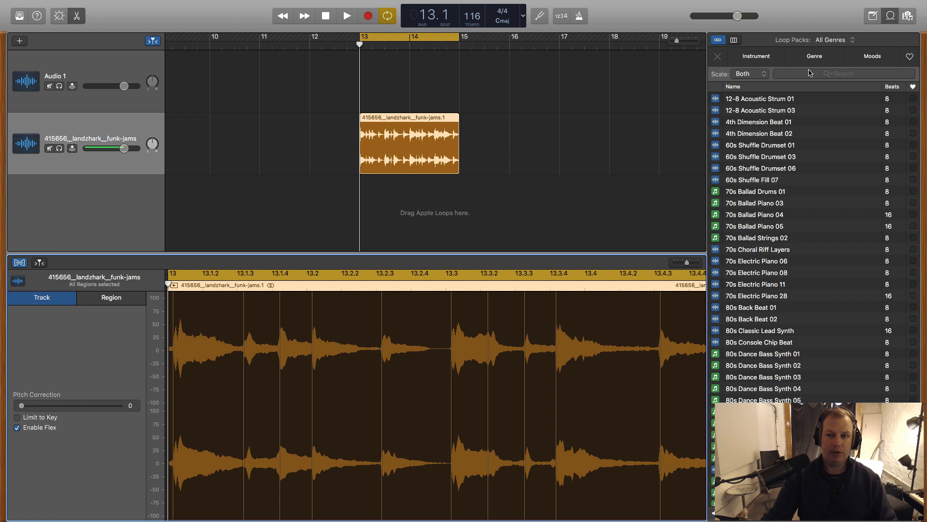
click(844, 73)
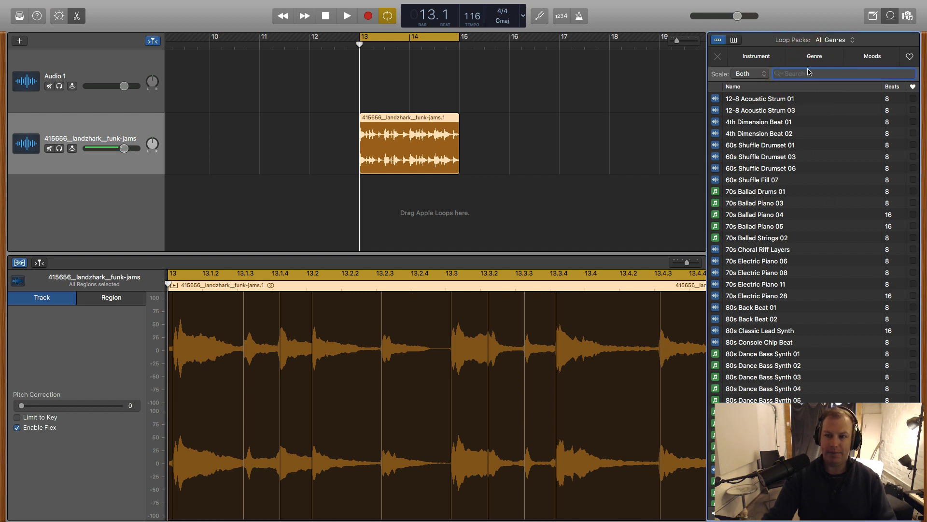
text(funk jam)
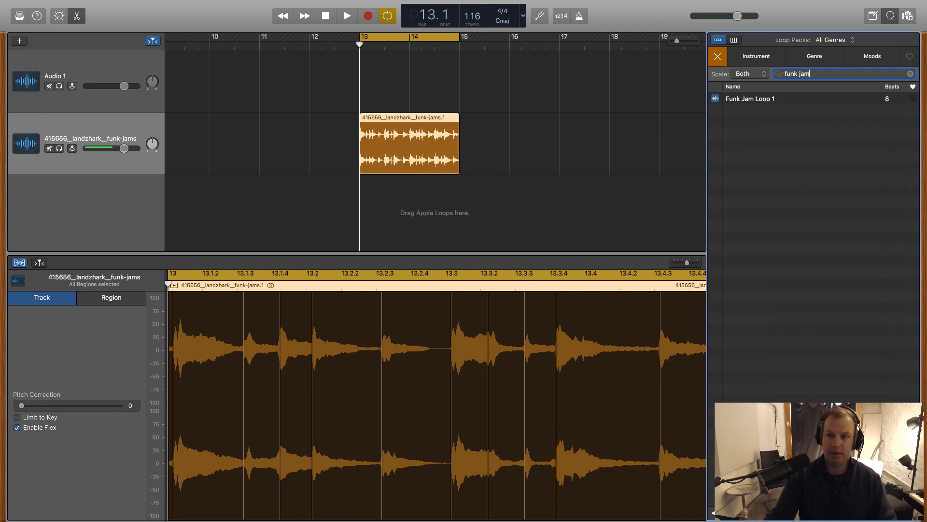
click(750, 99)
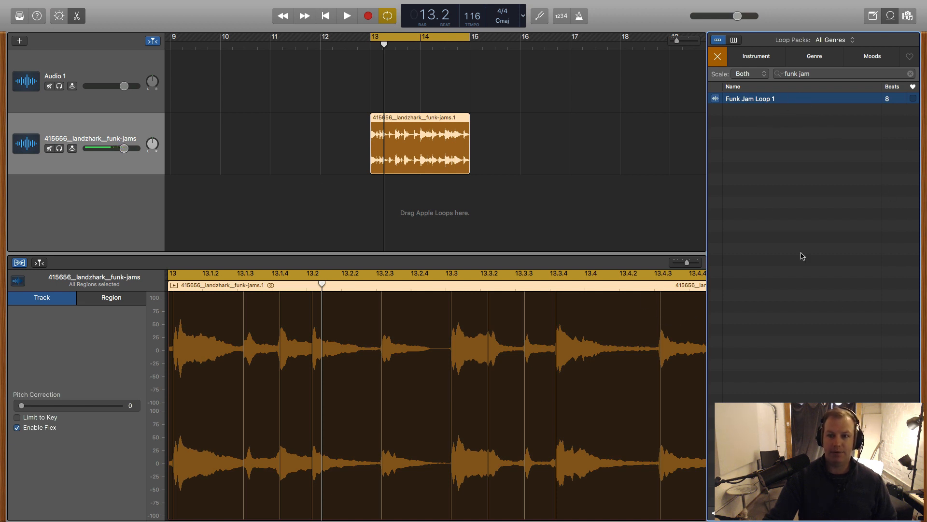
mouse_move(832, 372)
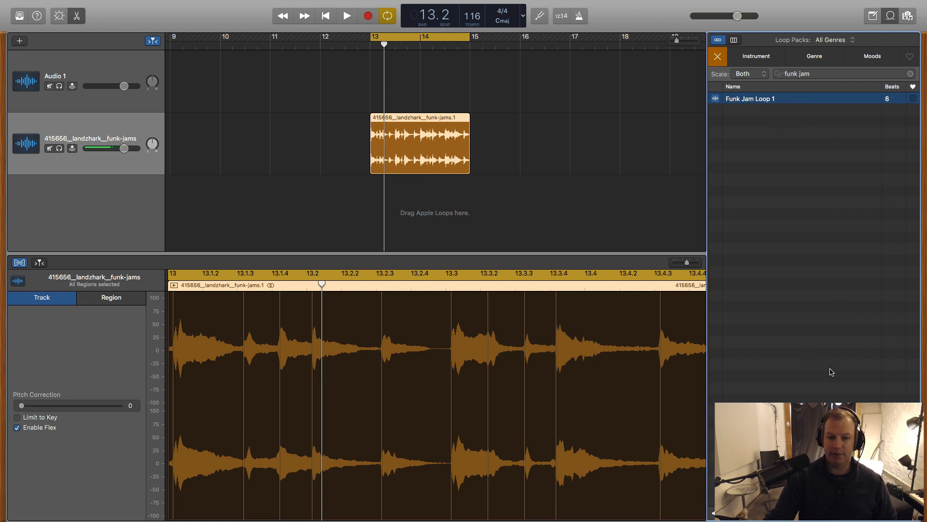
mouse_move(835, 373)
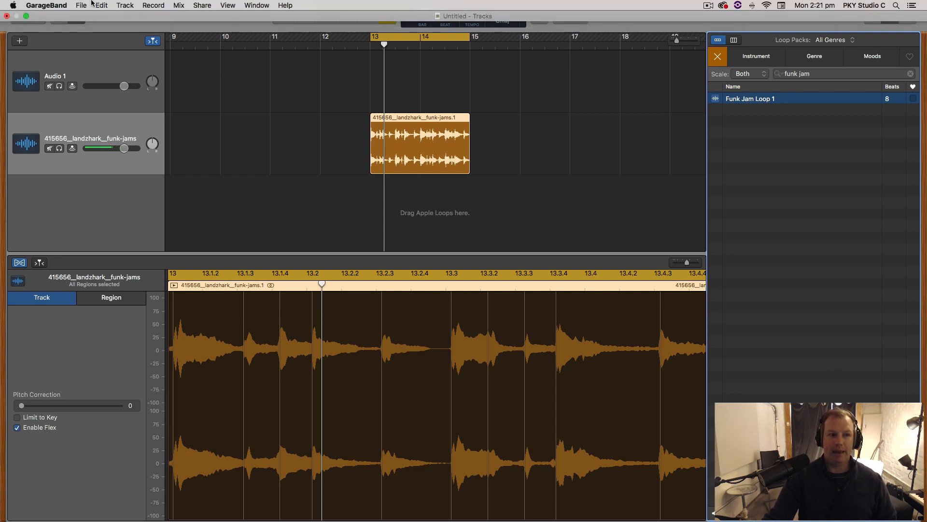
Close the funk-jams project, saving it under the name 'funk lo...'.
click(81, 5)
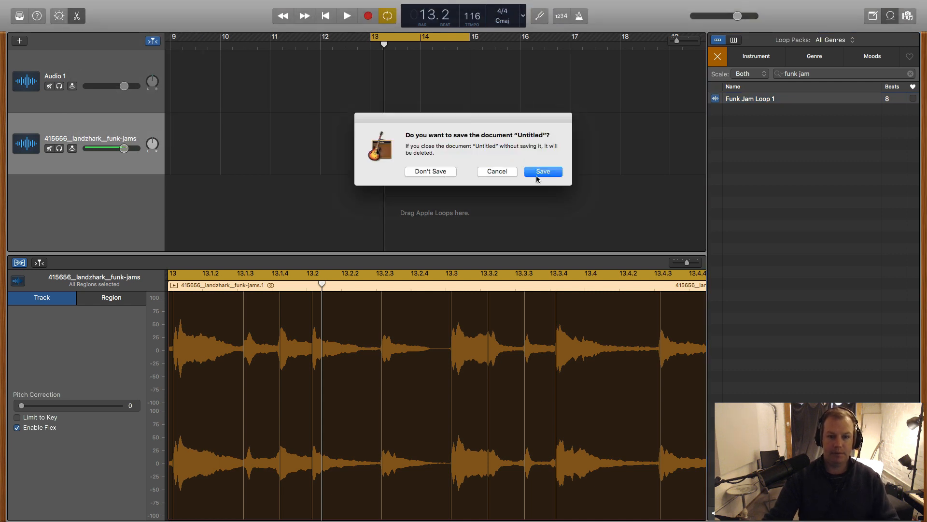
click(542, 172)
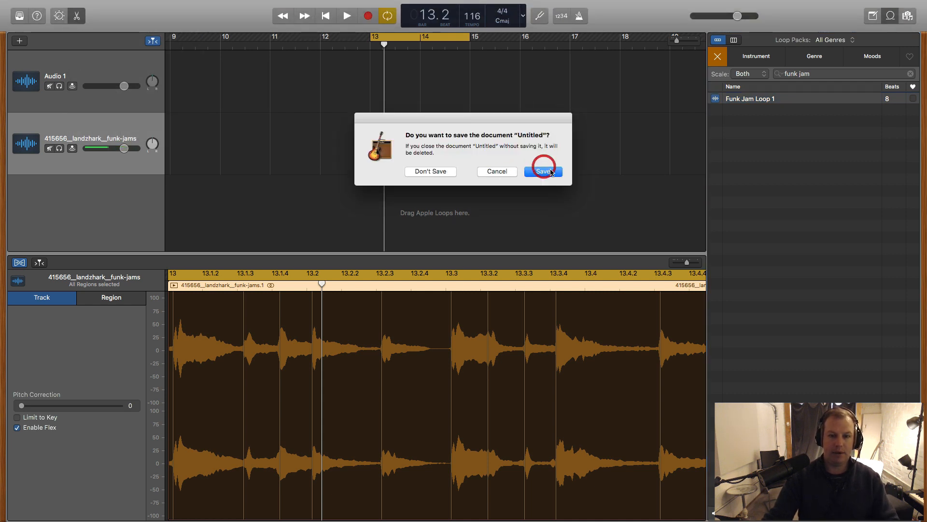
click(543, 172)
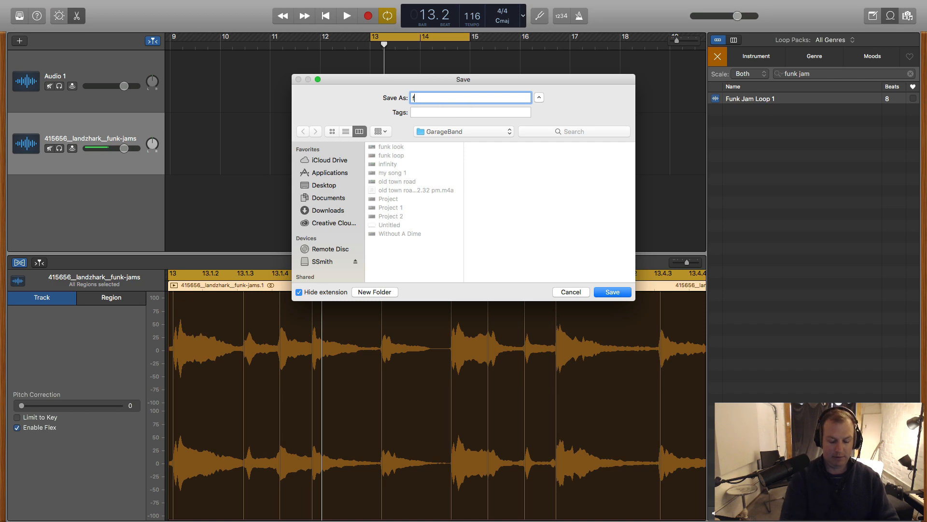
text(funk lo)
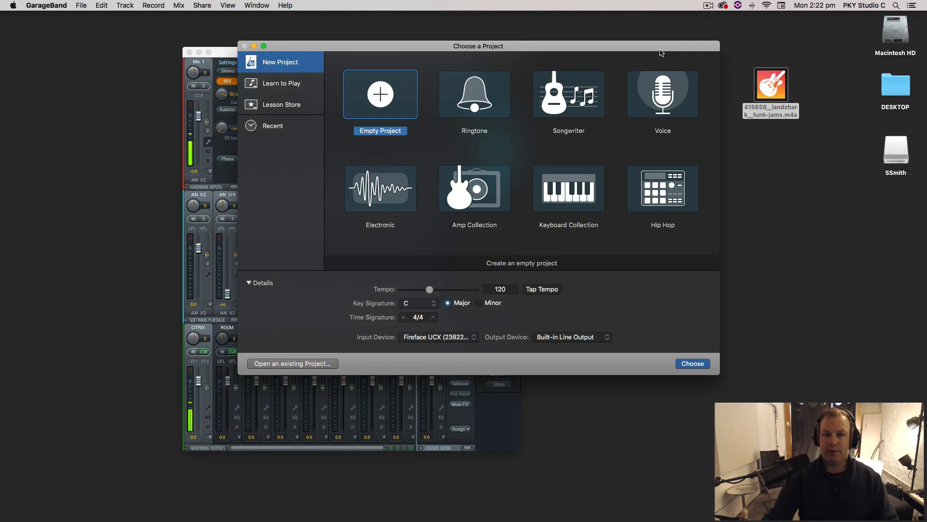
mouse_move(405, 91)
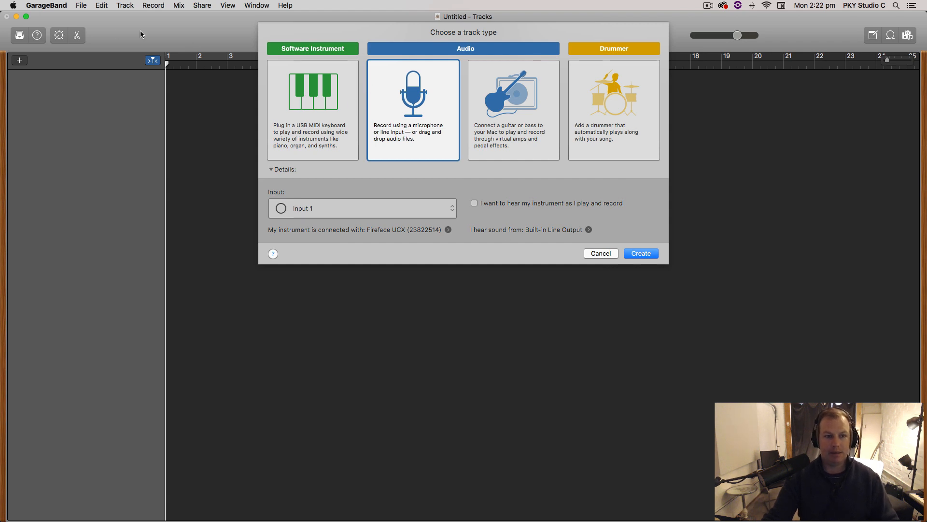
Create a new empty project with a single Audio 1 track.
click(642, 253)
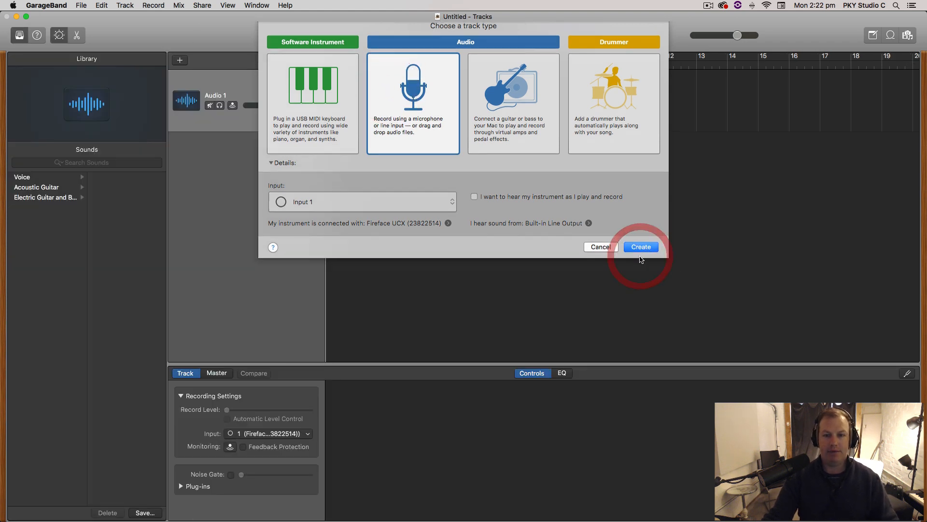
click(641, 247)
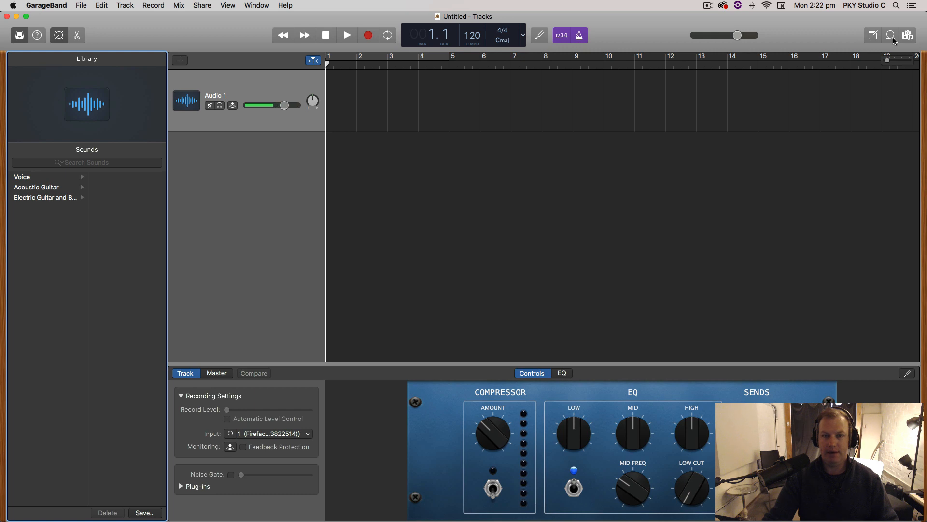
Add Funk Jam Loop 1 from the loop library as a new track and audition it.
click(909, 34)
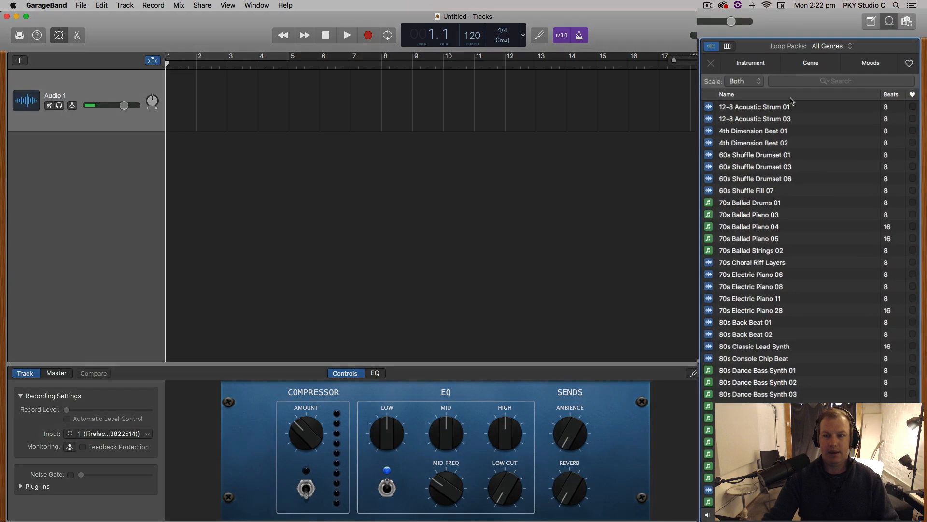
text(funk jam)
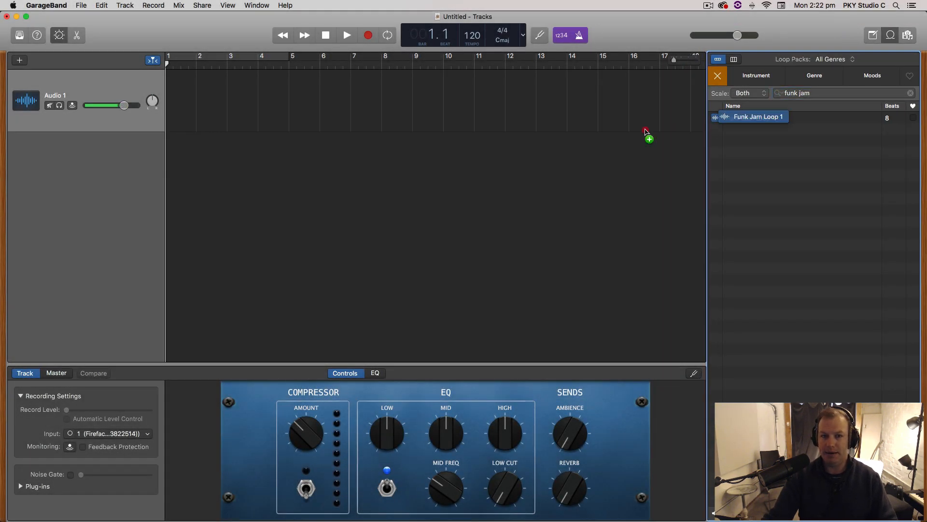
drag(757, 117, 337, 97)
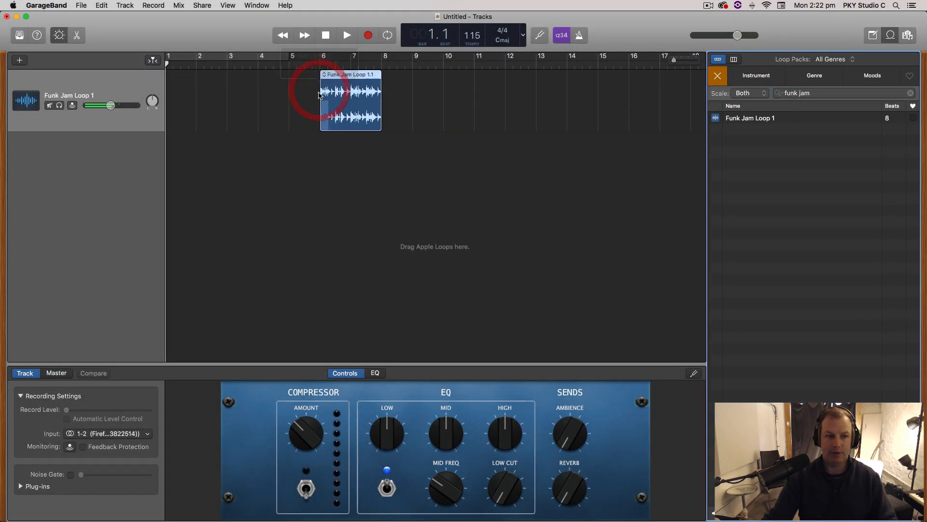
click(346, 35)
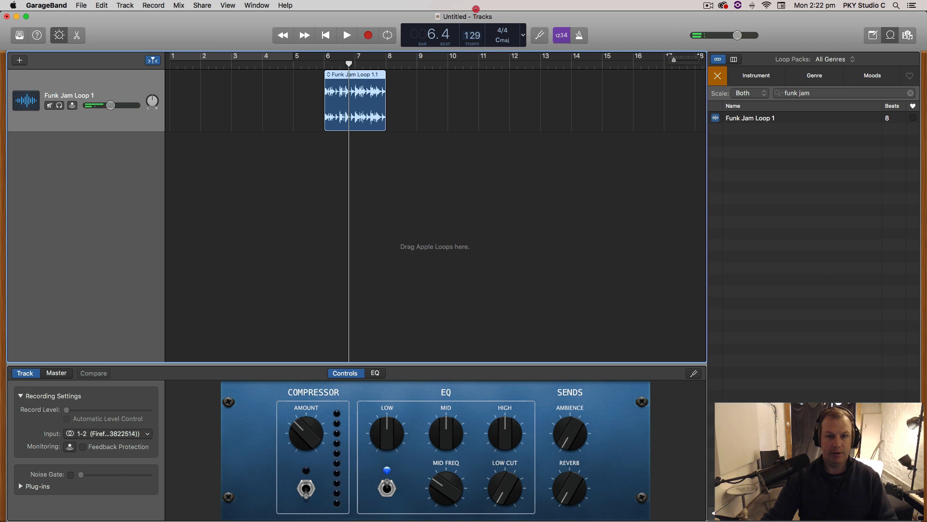
click(346, 35)
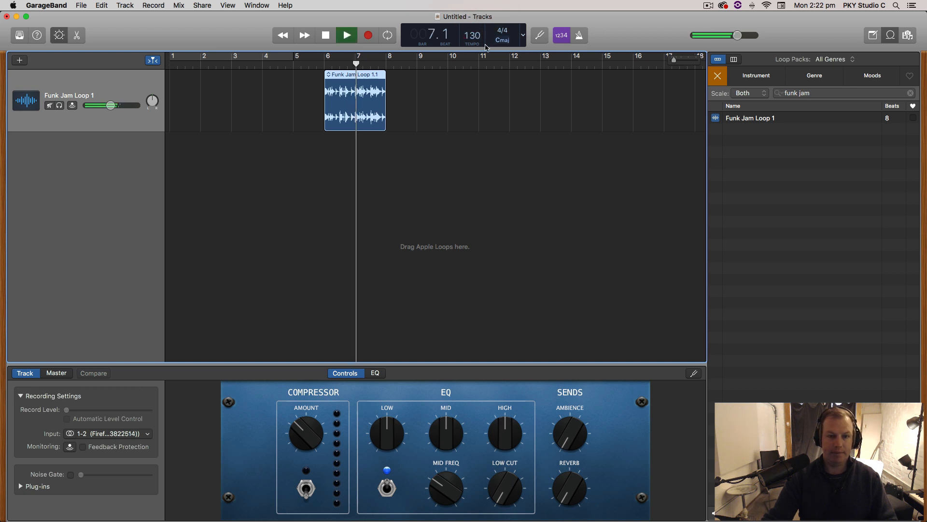
click(325, 35)
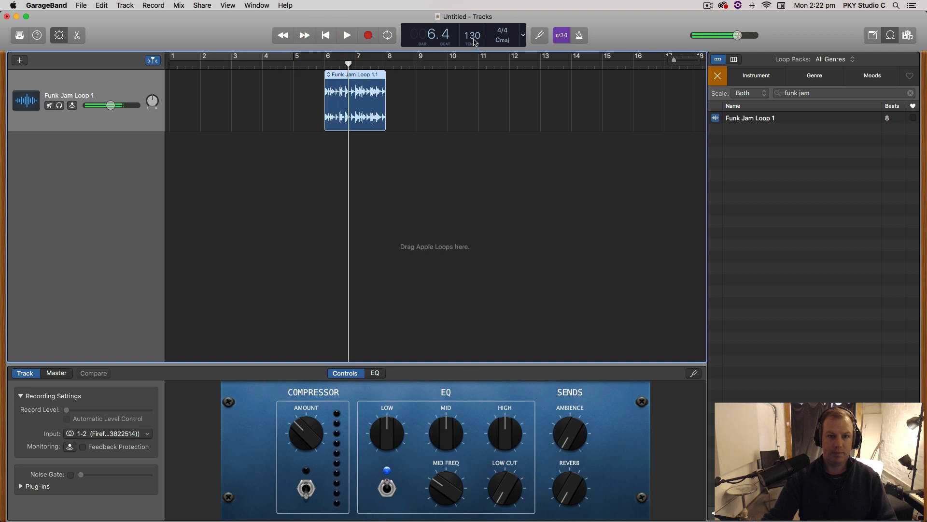
Set the tempo to 100 BPM and move the Funk Jam Loop 1 region to bar 1.
click(325, 35)
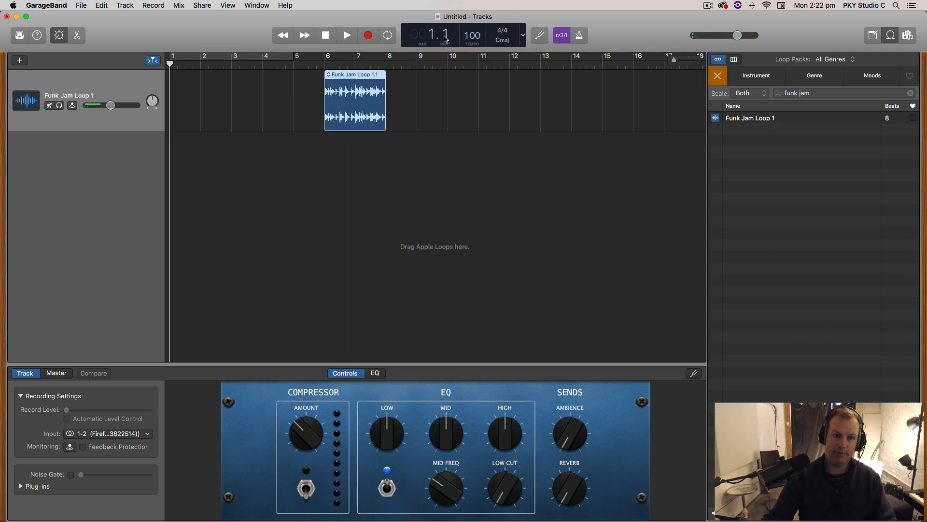
click(347, 35)
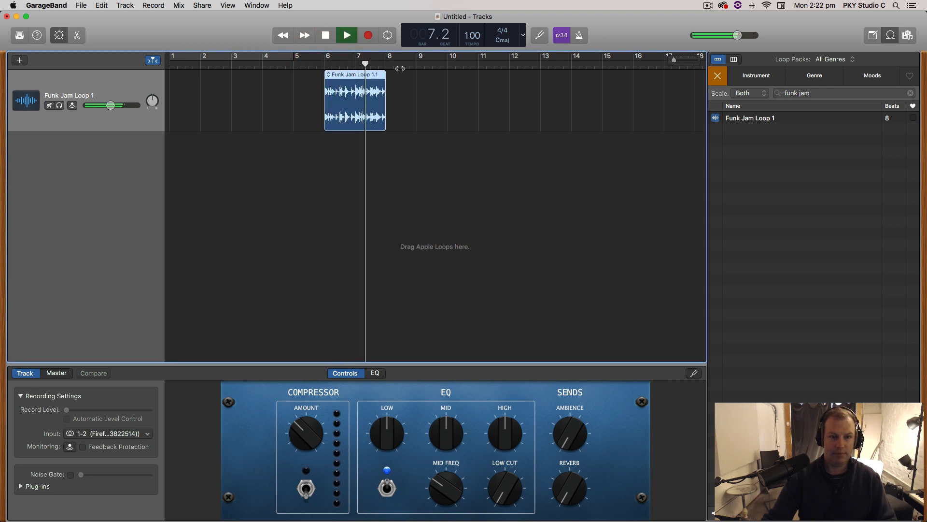
click(346, 35)
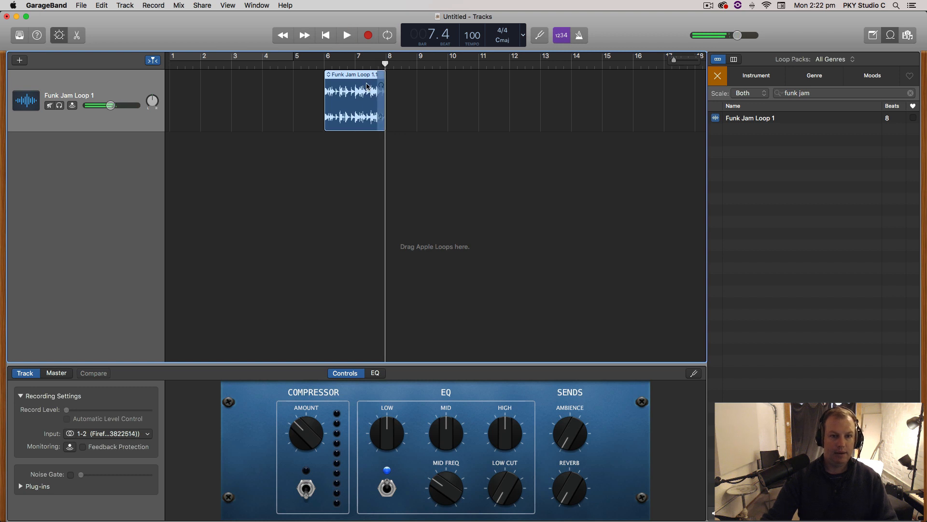
drag(354, 95, 200, 95)
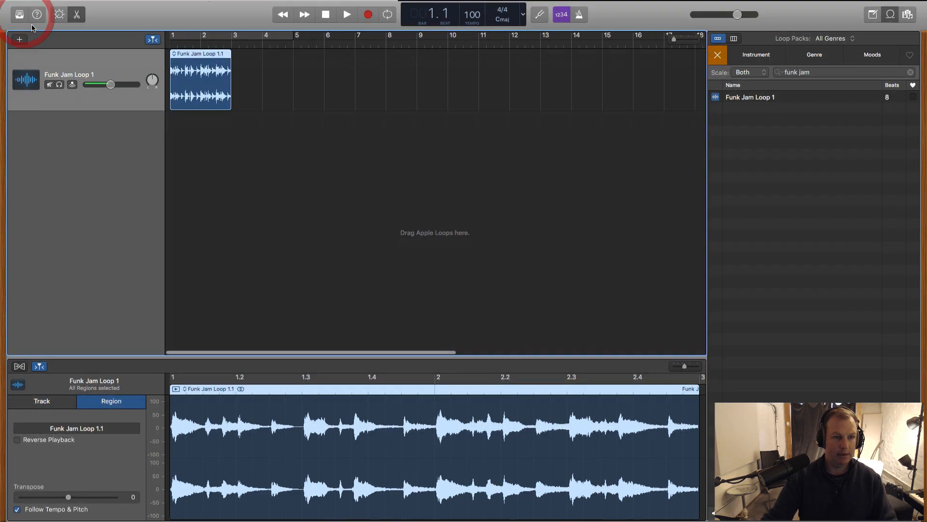
Transpose the Funk Jam Loop 1 region down two semitones and play it back.
click(42, 400)
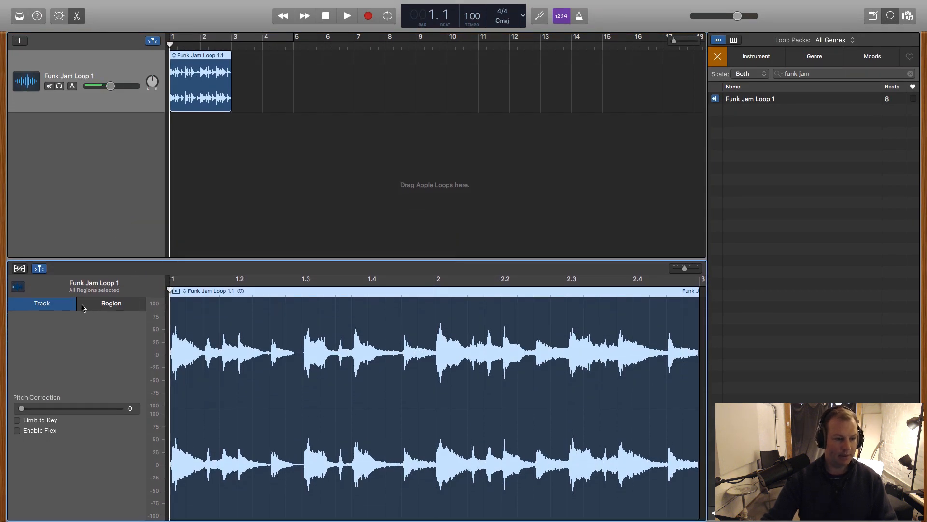
click(111, 303)
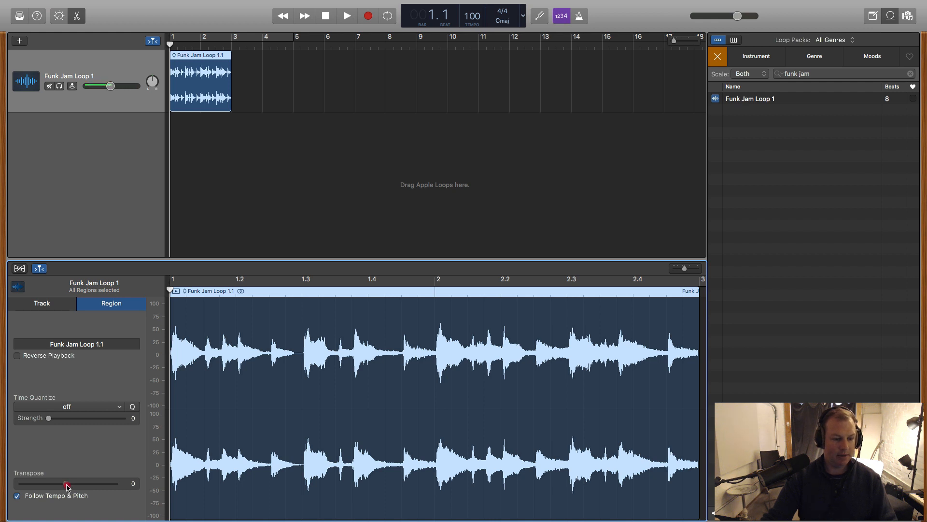
drag(66, 483, 57, 483)
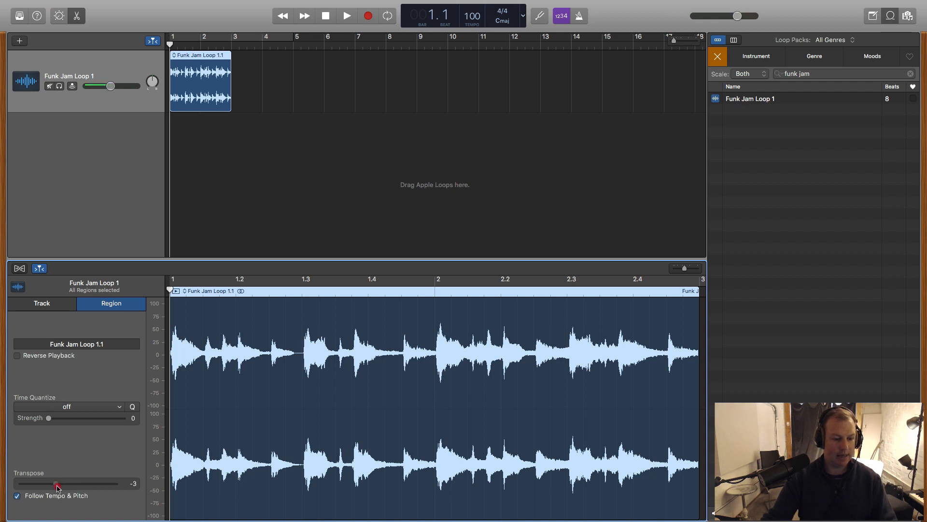
drag(56, 483, 62, 483)
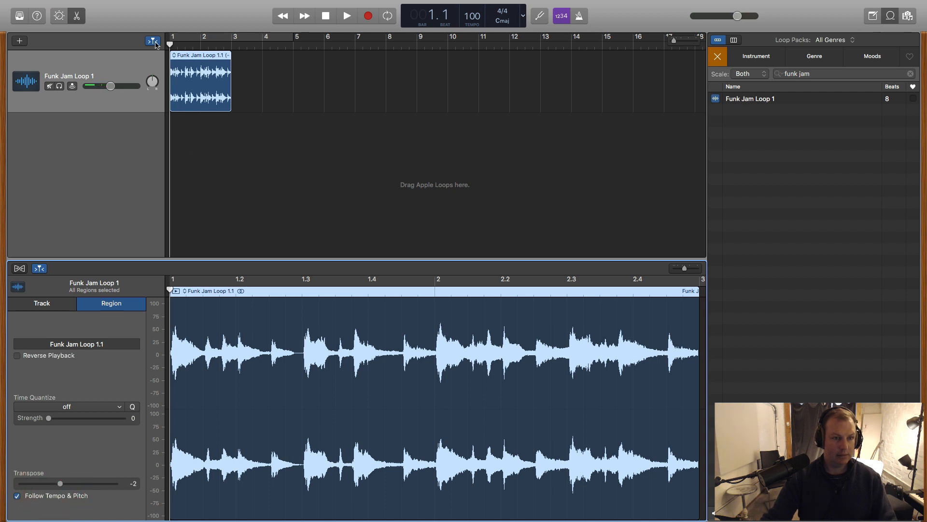
click(347, 16)
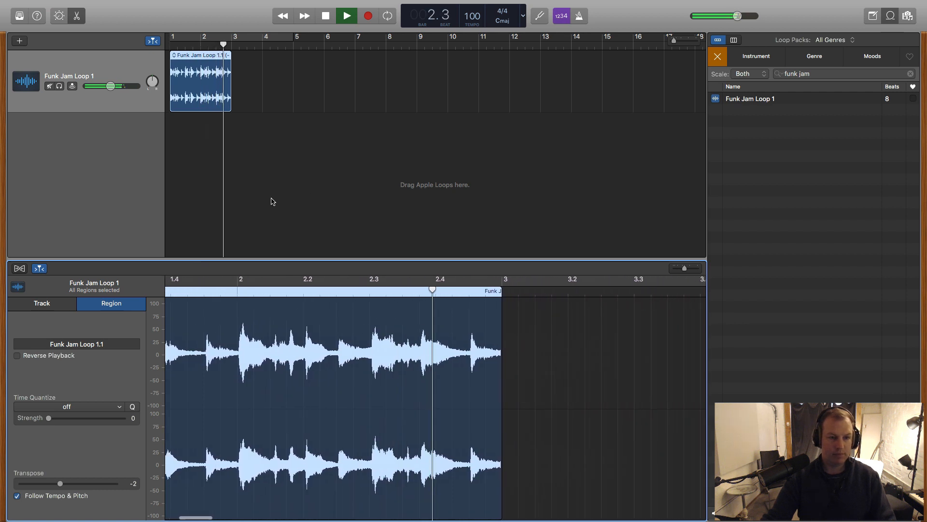
click(348, 16)
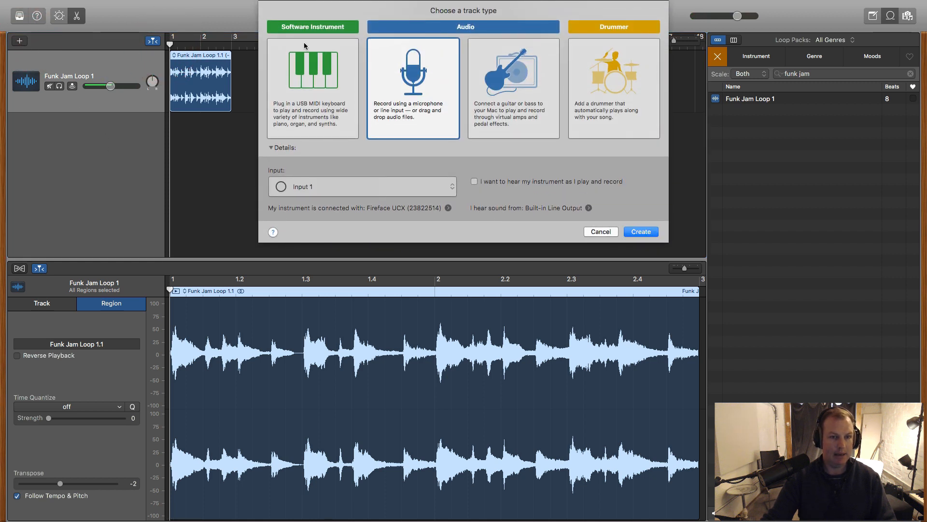
Add a software-instrument track set to the Indie Disco electronic drum kit.
click(313, 77)
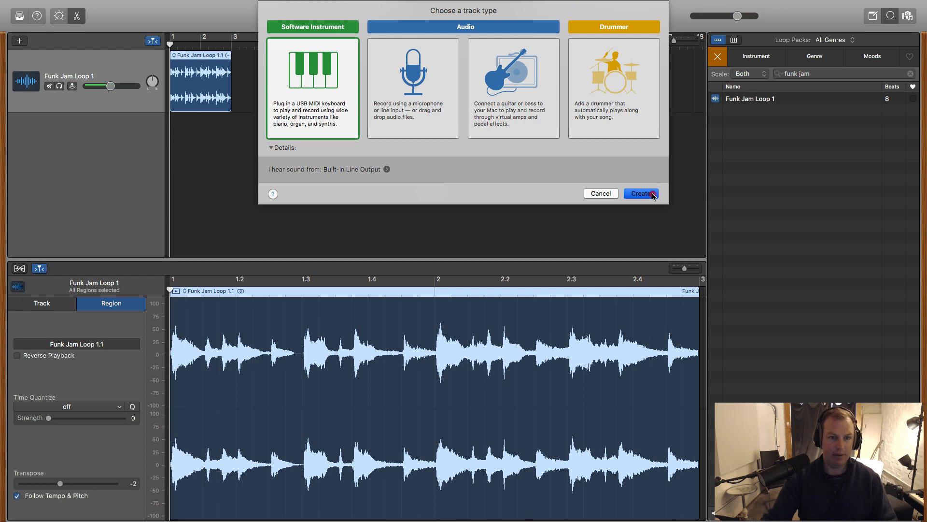
click(642, 193)
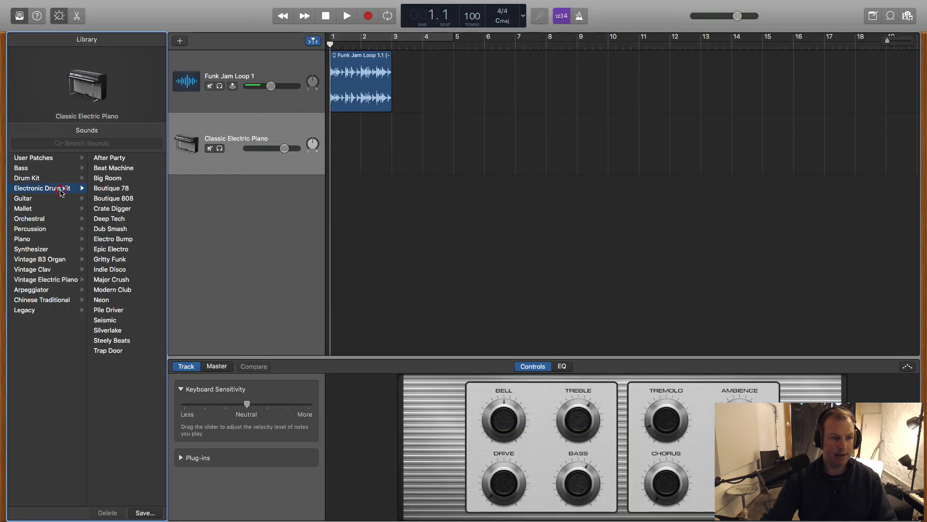
mouse_move(115, 270)
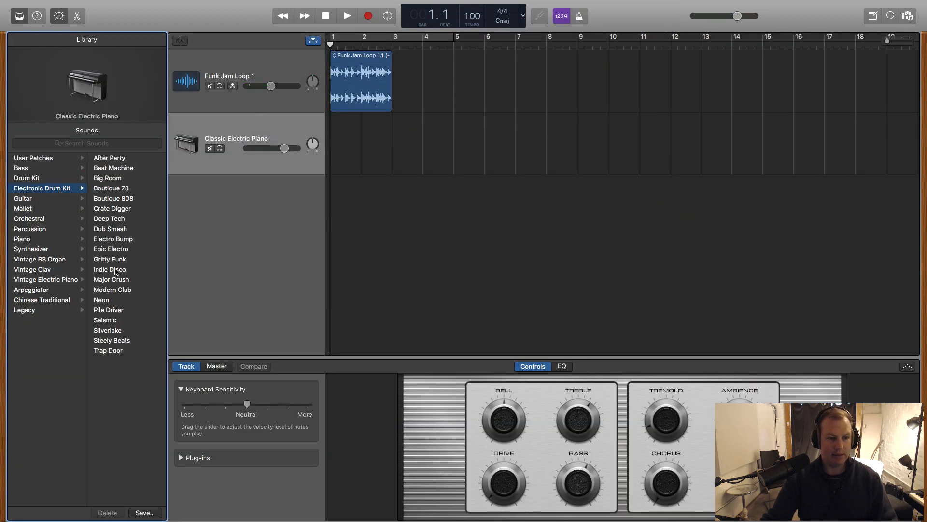
click(111, 268)
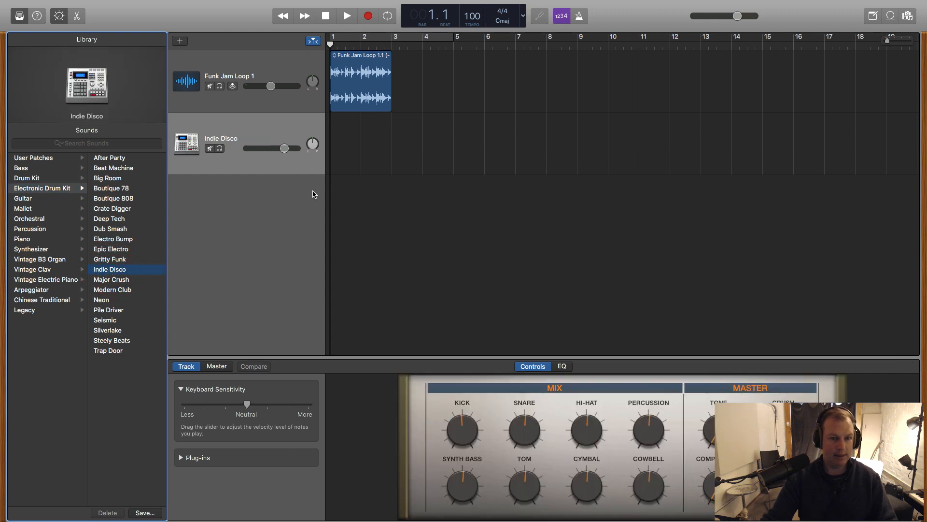
mouse_move(247, 60)
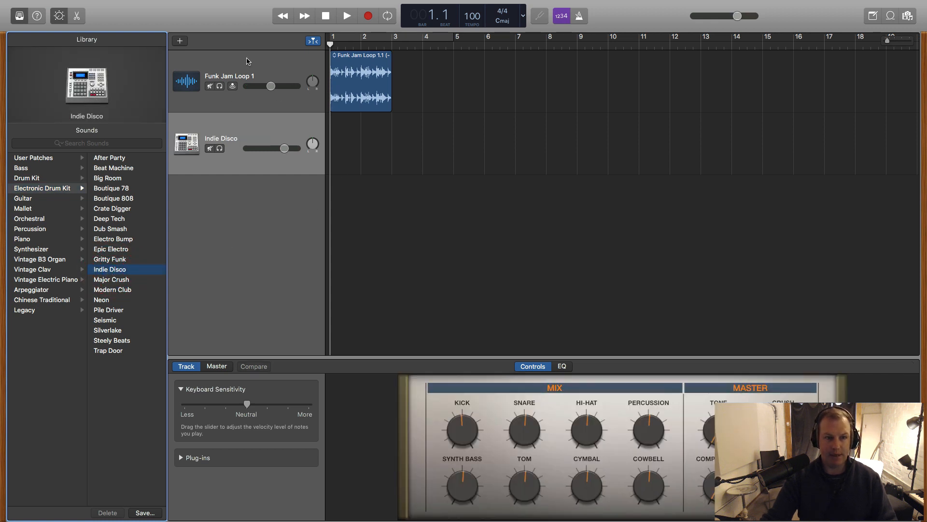
Show Musical Typing and record a drum pattern onto the Indie Disco track.
click(256, 5)
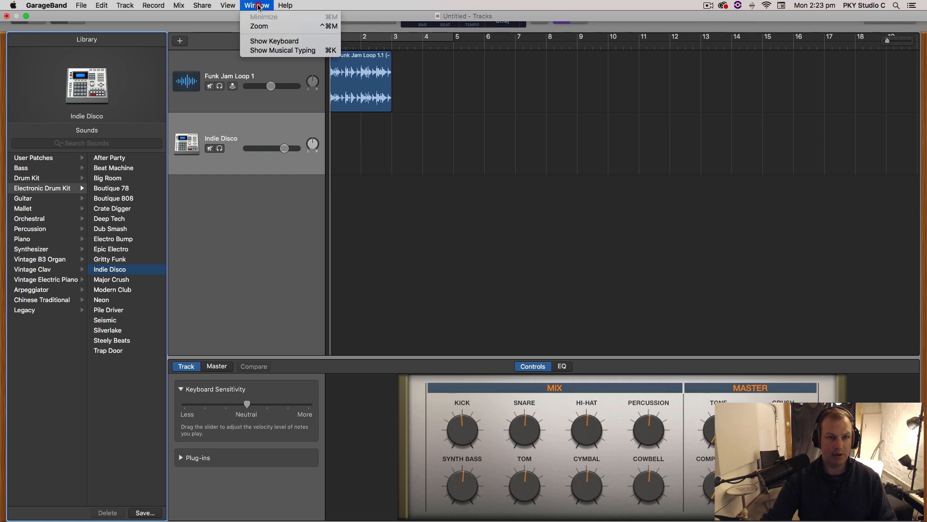
click(282, 50)
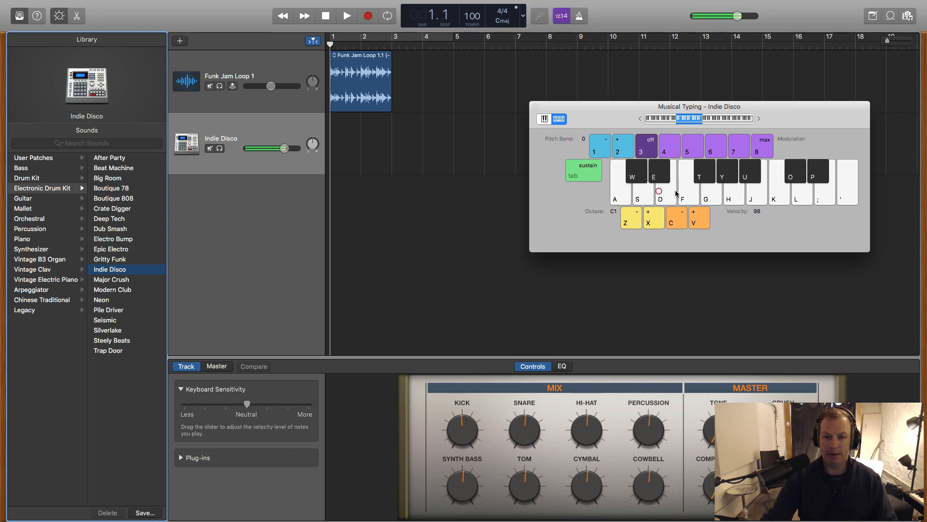
click(367, 15)
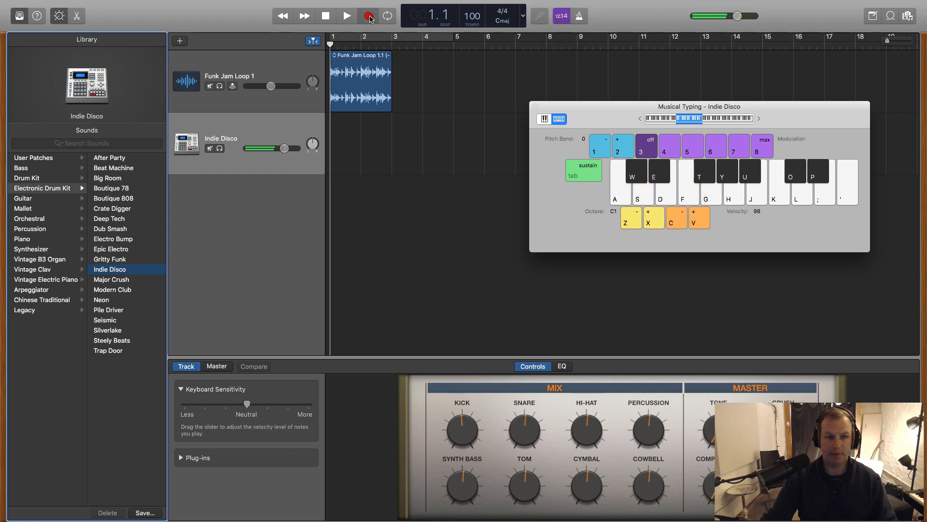
click(357, 16)
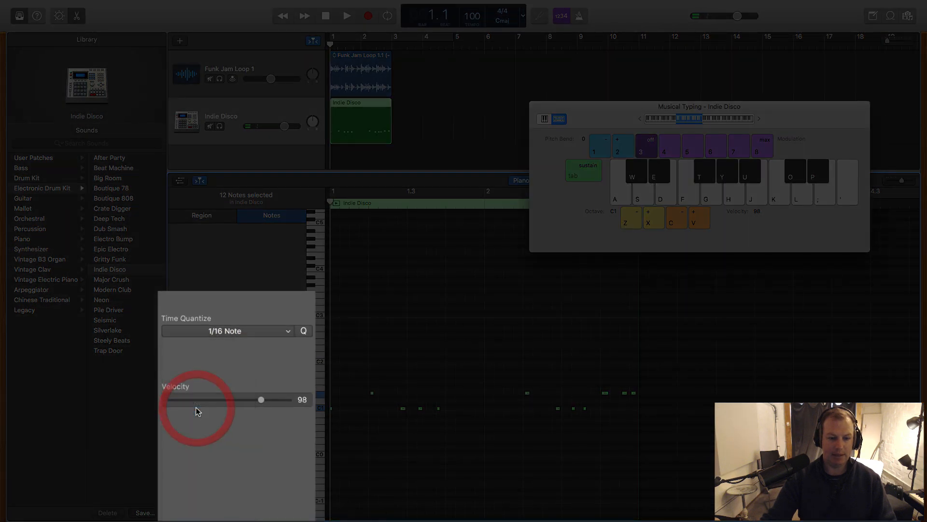
Shift a C1 drum note later and set the cycle range to bars 1–3.
click(346, 15)
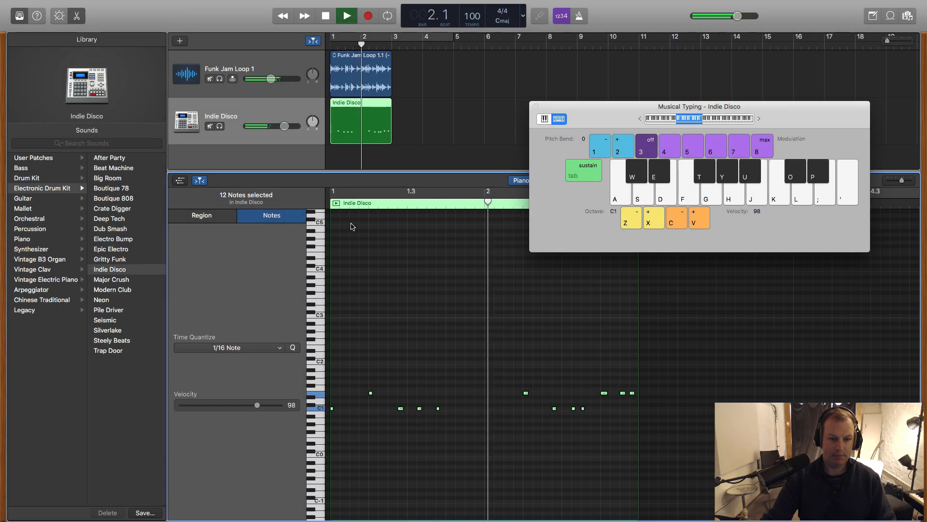
click(200, 216)
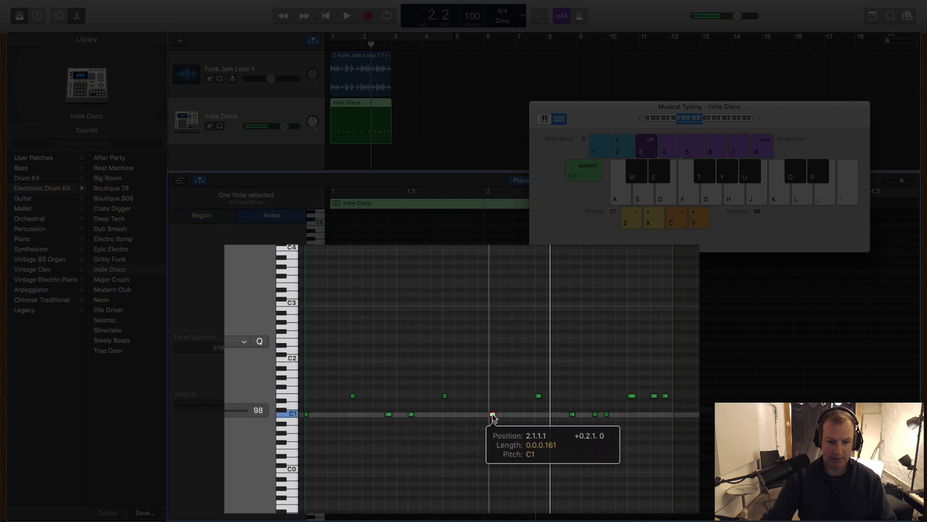
click(347, 16)
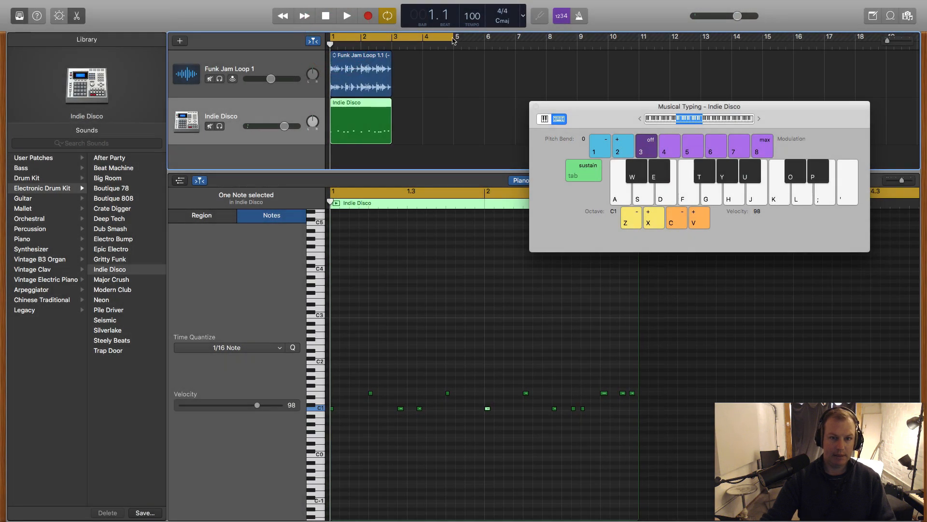
click(346, 15)
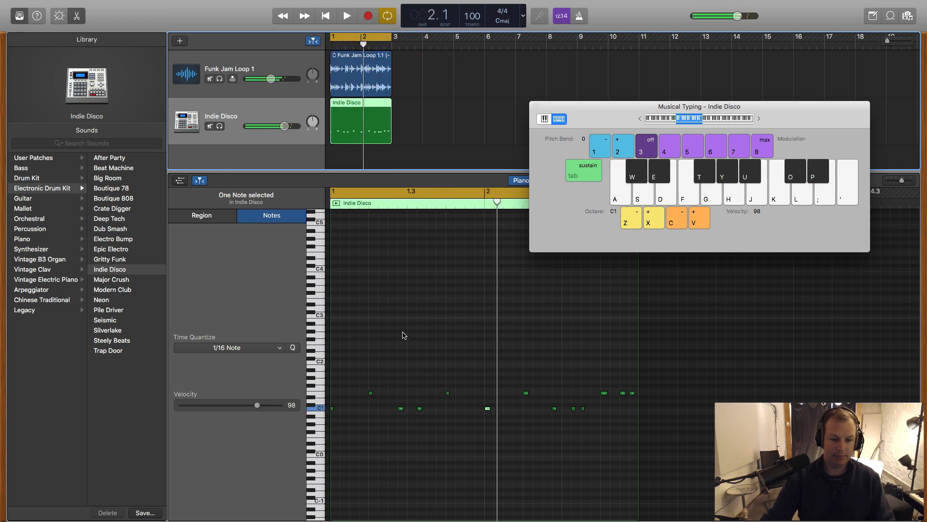
click(345, 16)
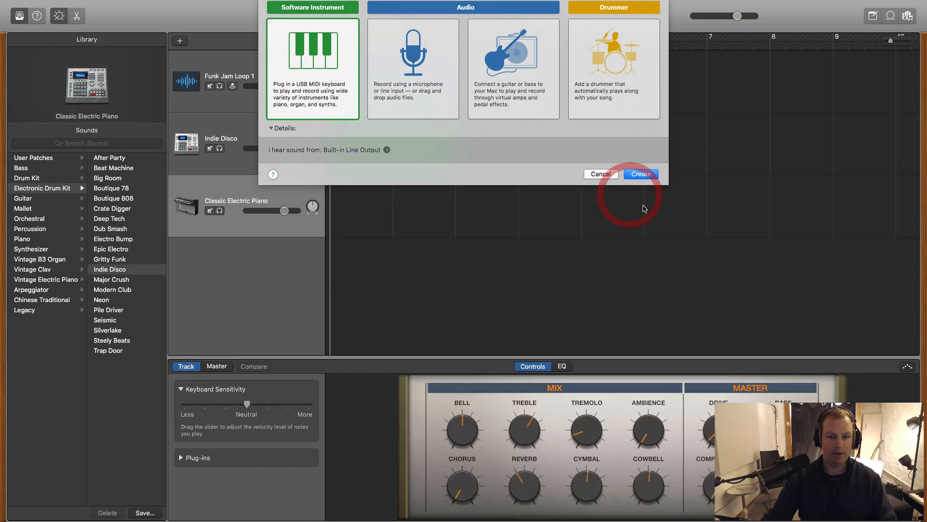
Add a software-instrument track with a synth bass sound, raised one octave for playing.
click(641, 174)
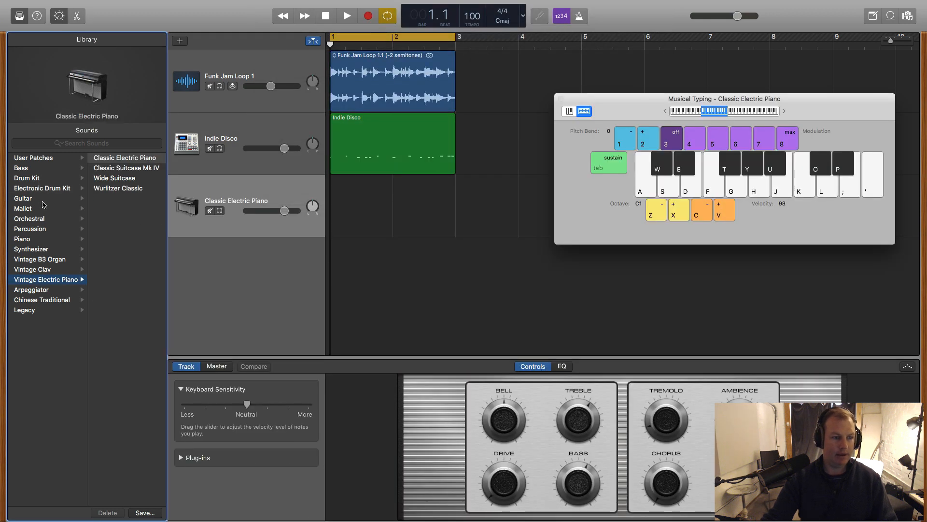
click(27, 249)
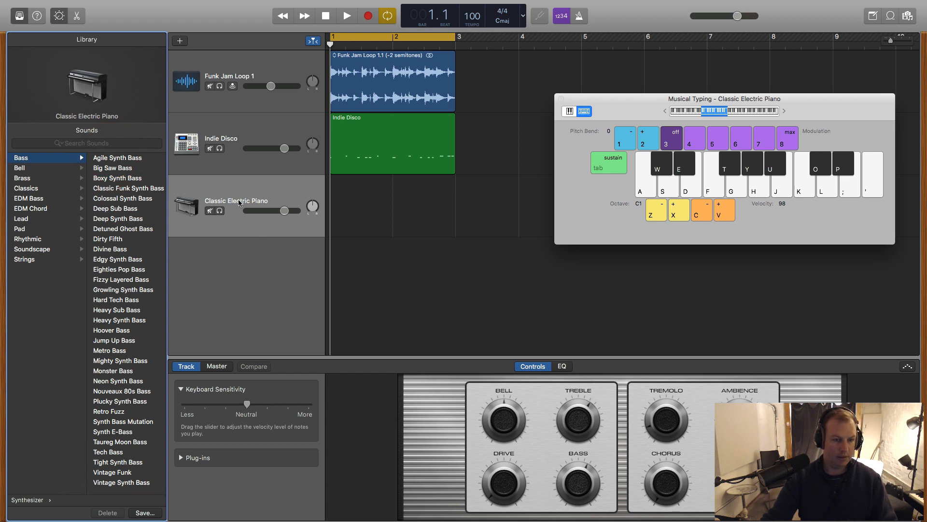
key(a)
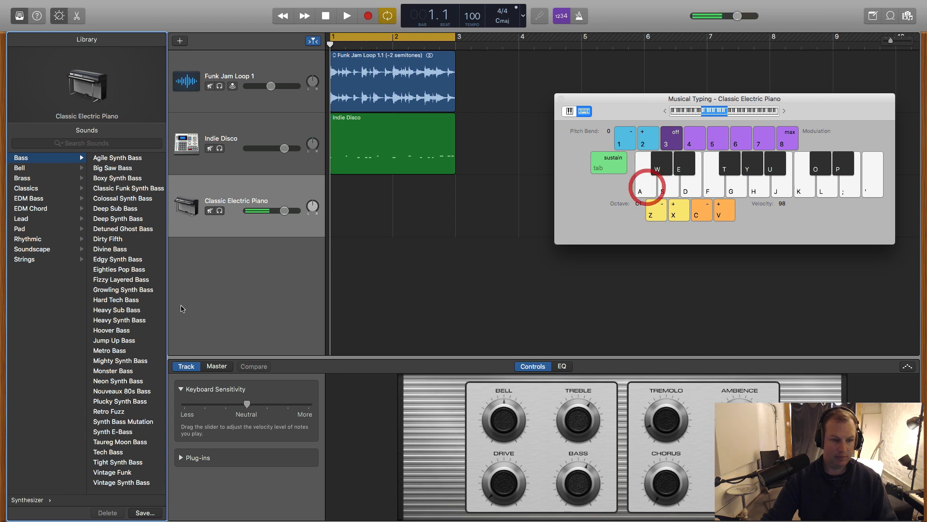
click(109, 350)
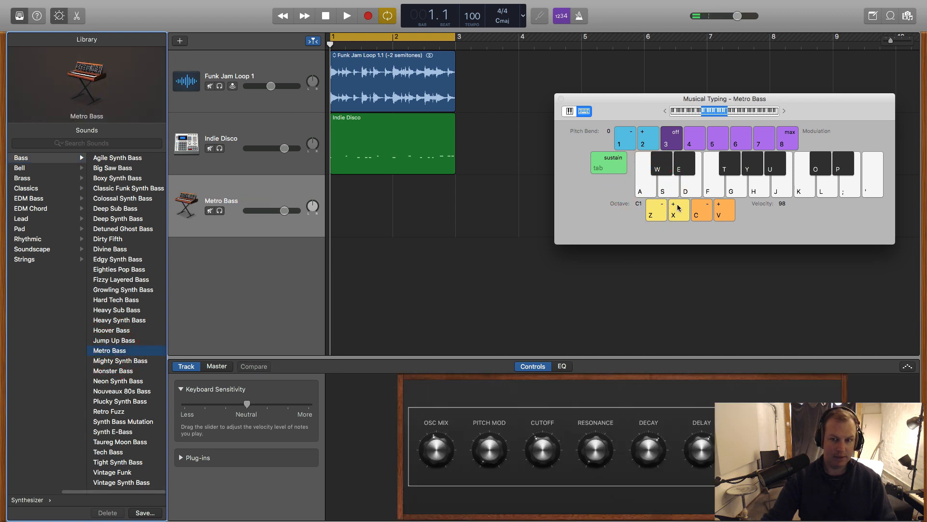
click(678, 209)
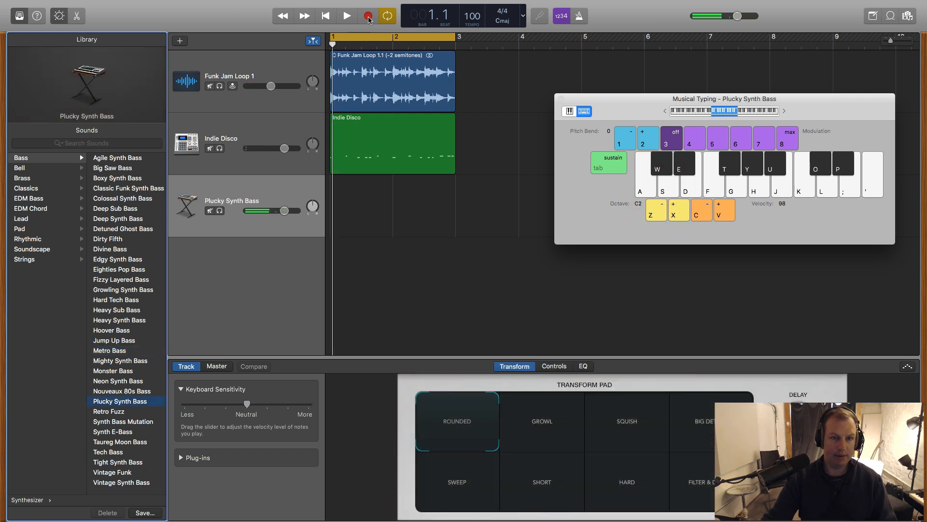
Record a two-bar bass line on the Plucky Synth Bass track with Musical Typing.
click(345, 15)
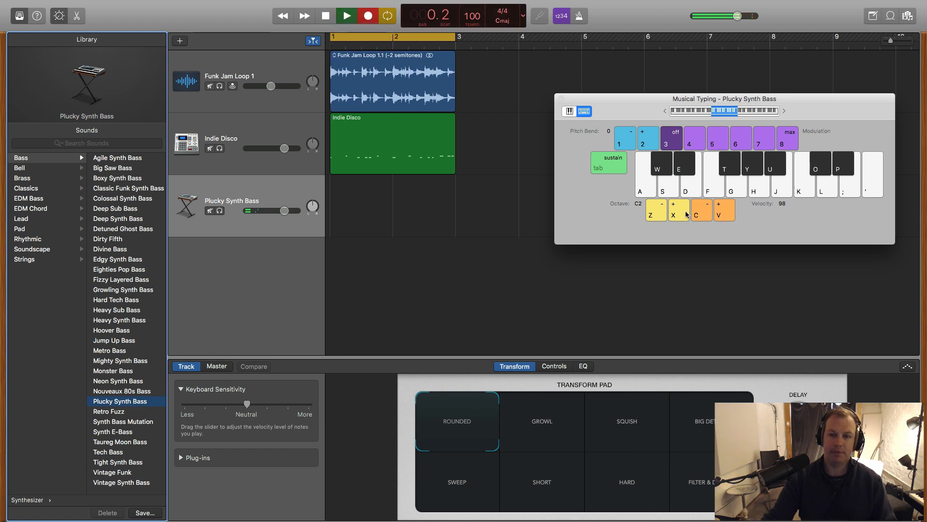
key(s)
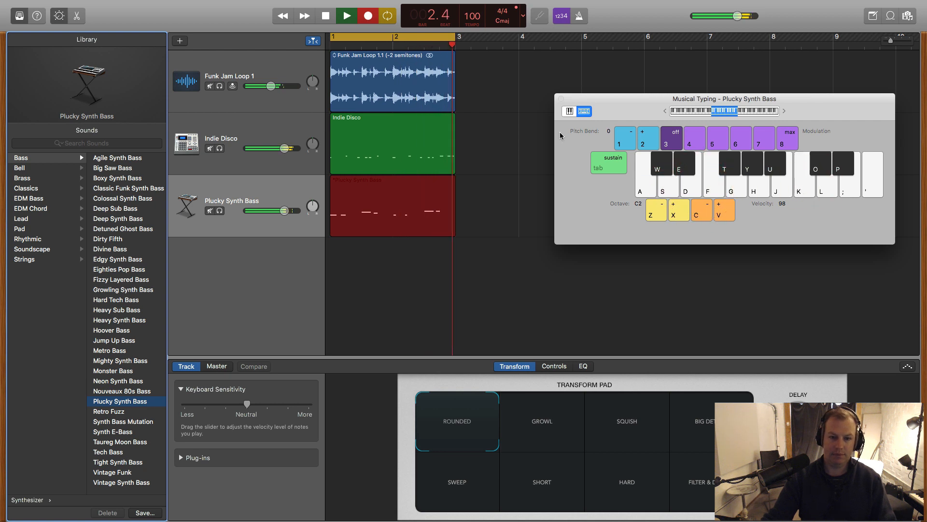
click(345, 15)
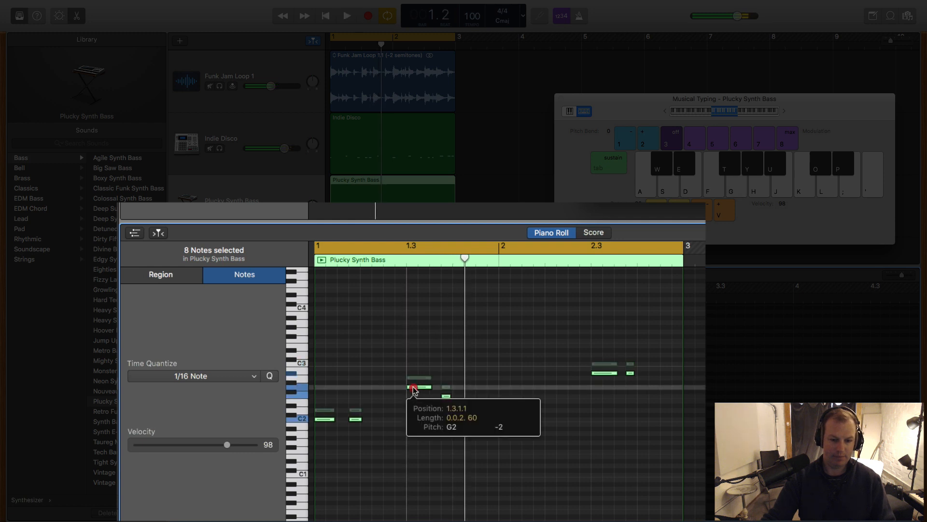
Move the Plucky Synth Bass notes down in the Piano Roll and deselect them.
click(160, 275)
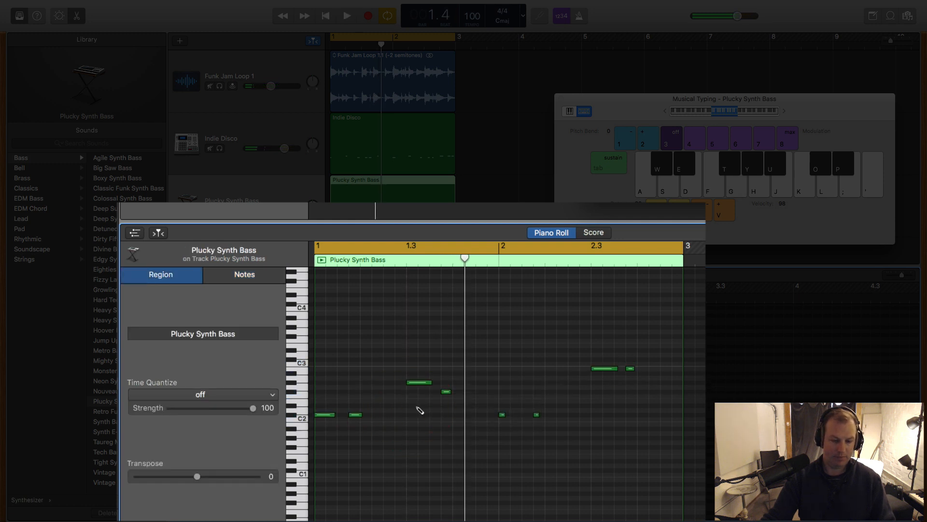
click(417, 394)
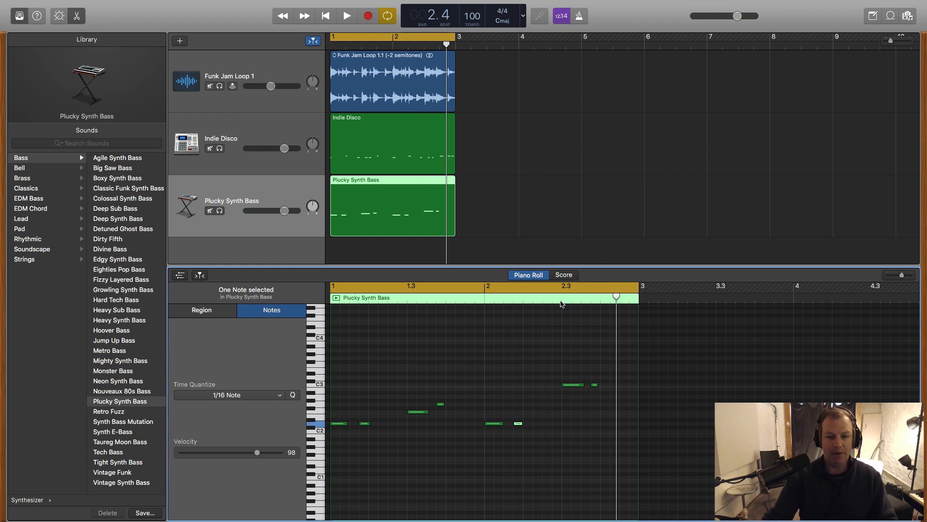
mouse_move(589, 244)
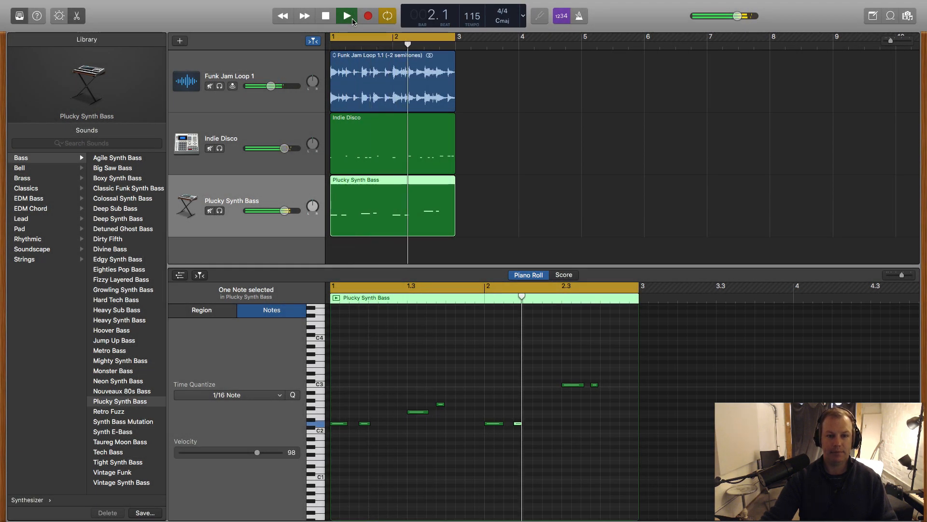
click(344, 15)
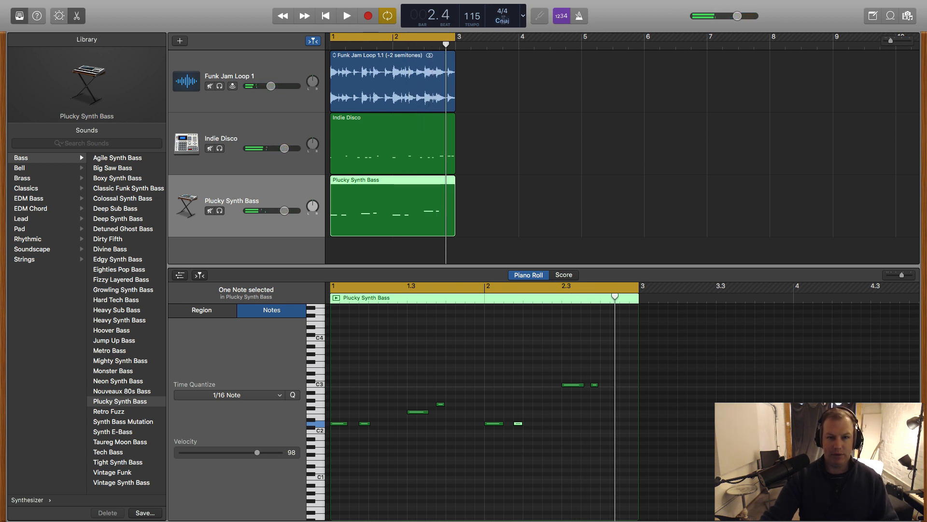
click(504, 17)
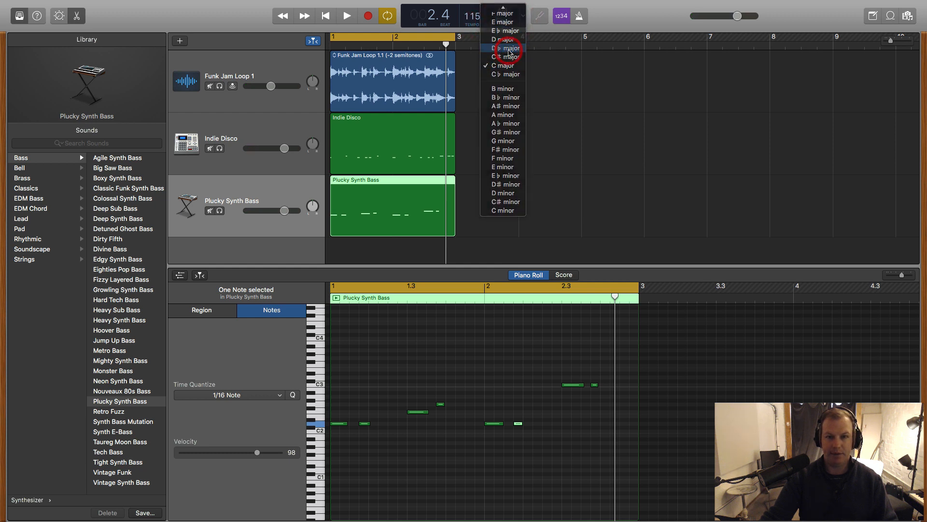
click(500, 48)
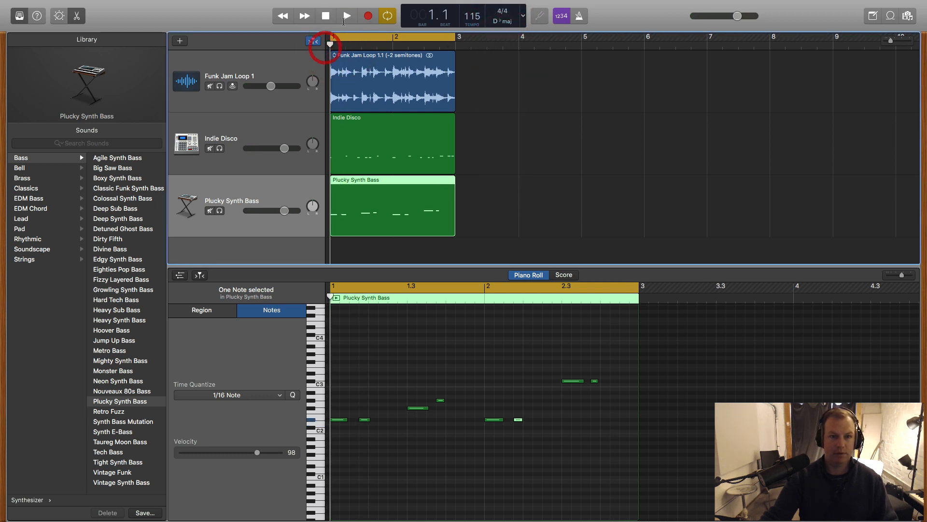
click(342, 16)
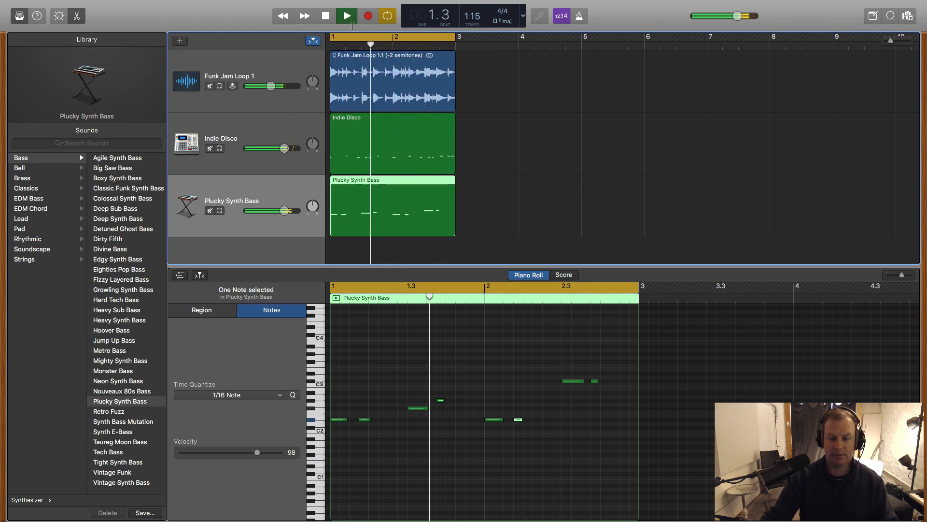
click(504, 16)
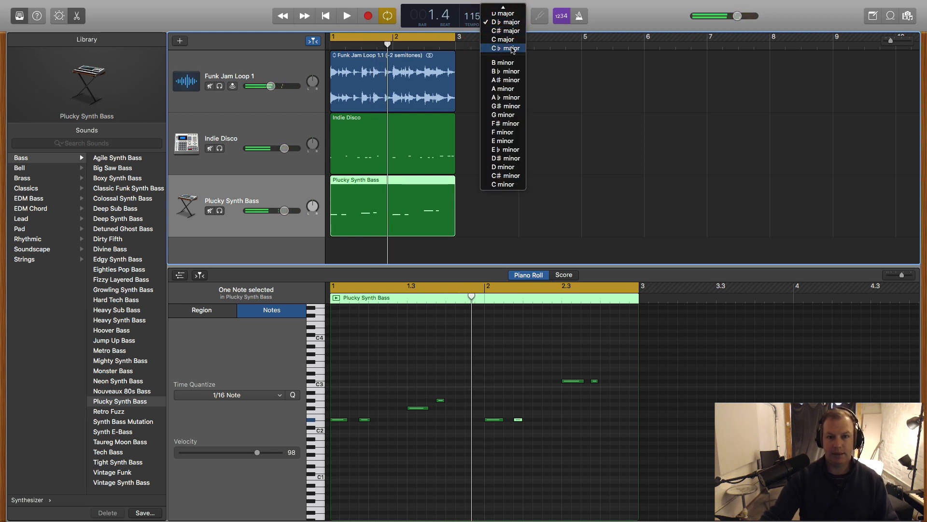
click(502, 62)
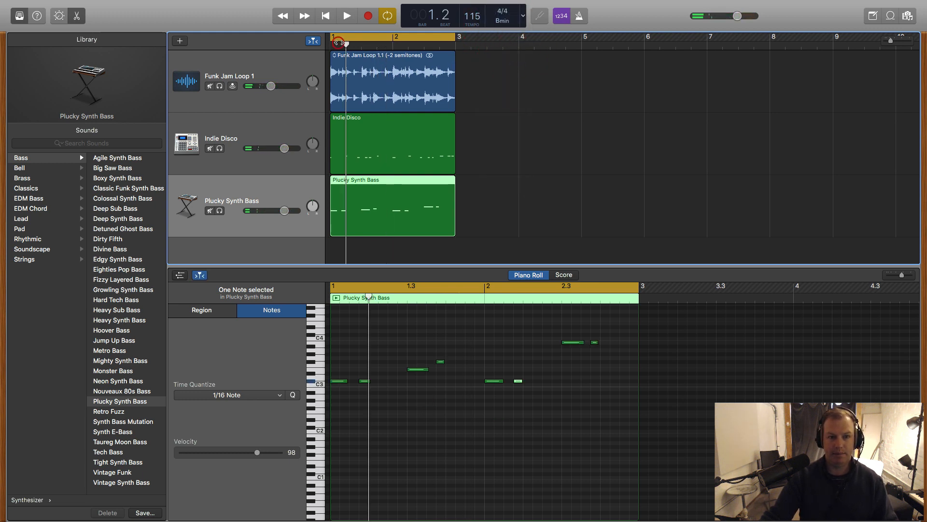
click(347, 15)
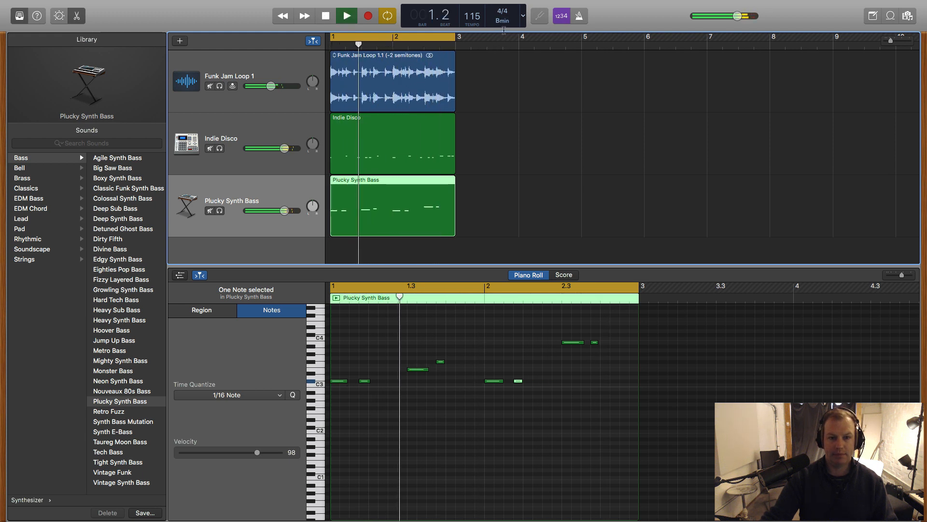
click(502, 19)
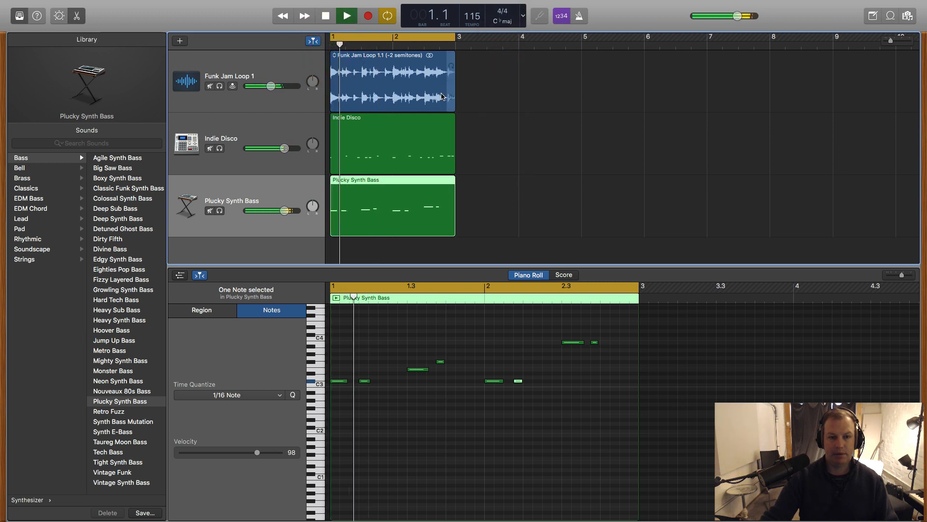
click(502, 20)
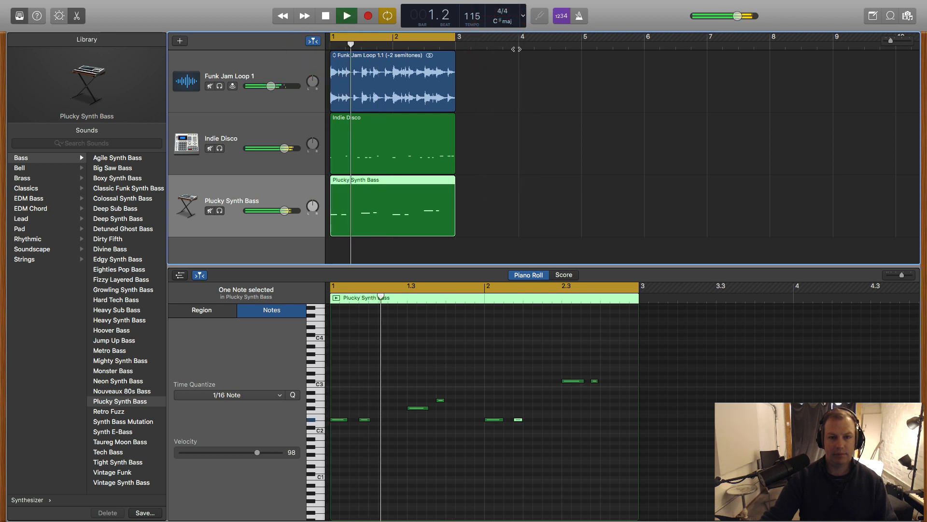
click(504, 19)
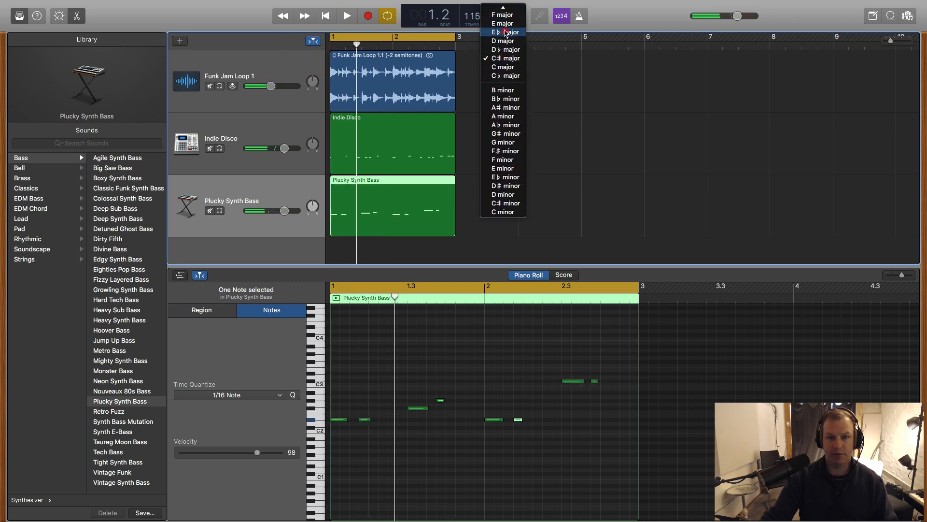
click(503, 32)
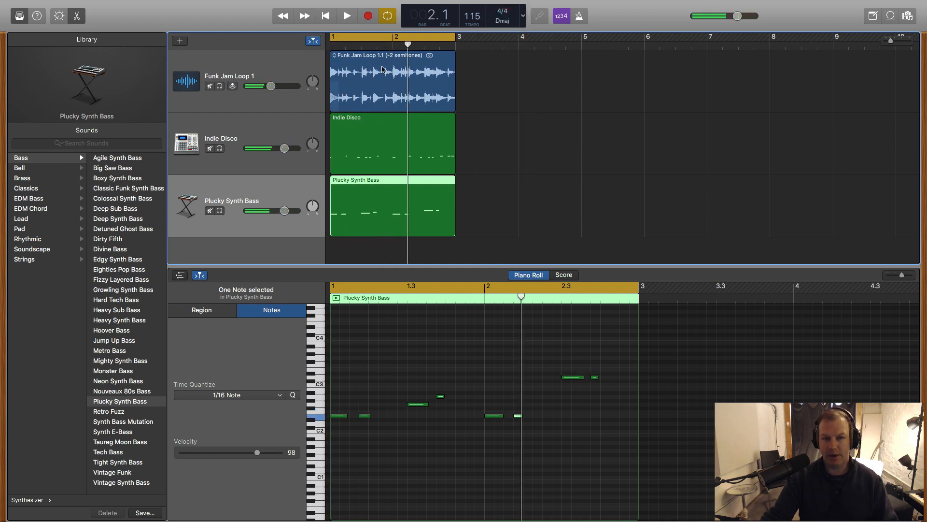
click(503, 17)
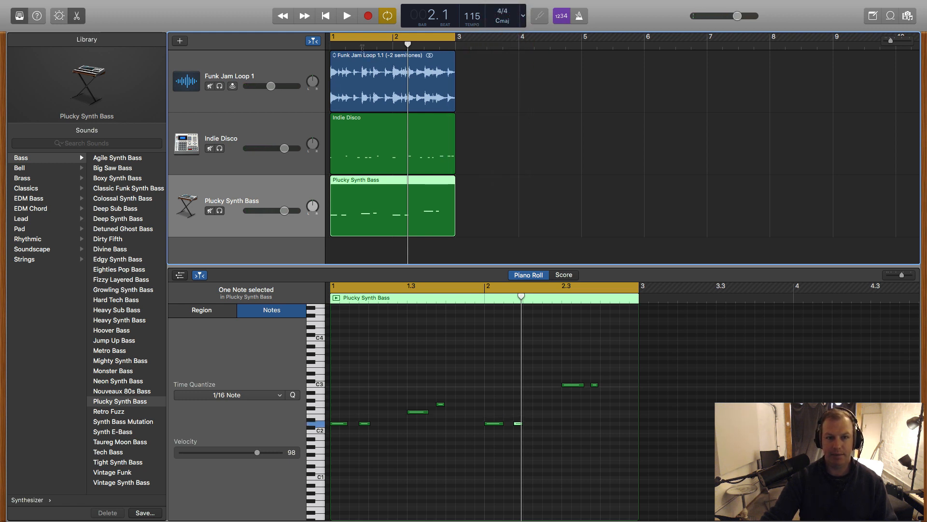
click(345, 15)
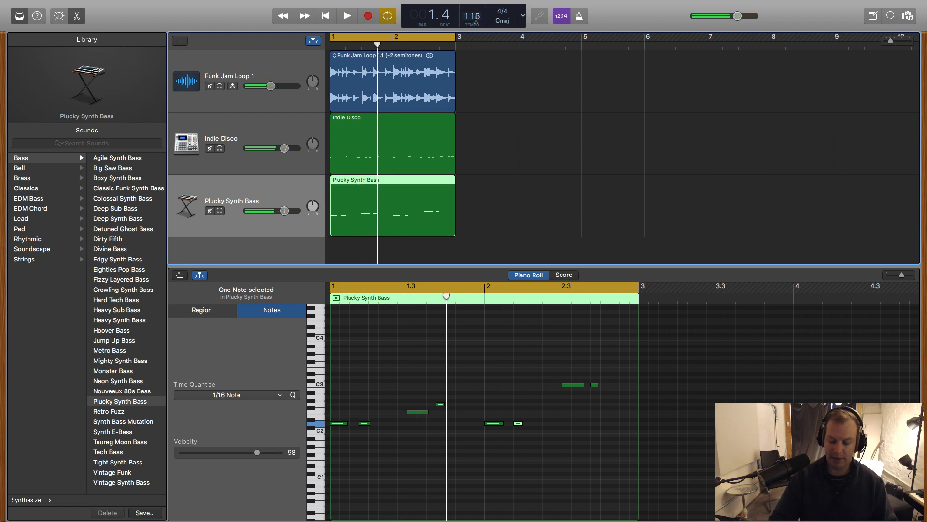
click(324, 16)
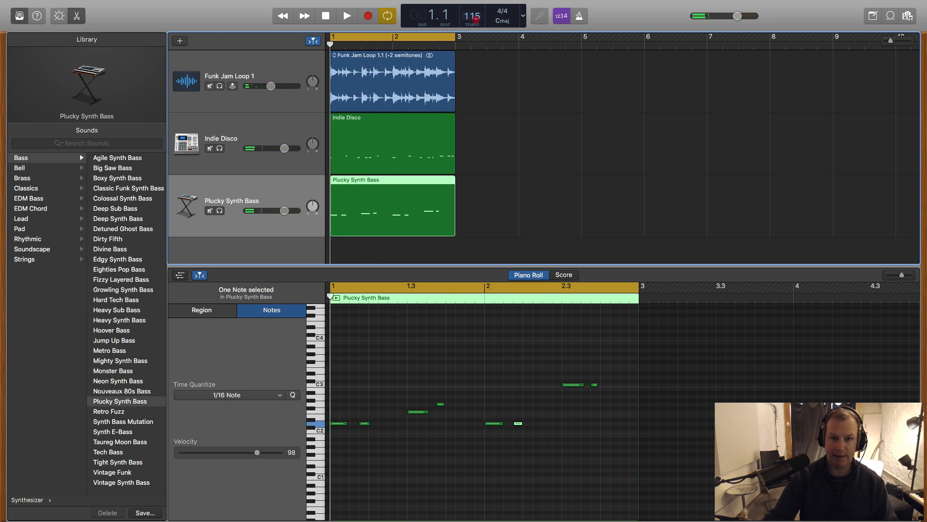
click(344, 15)
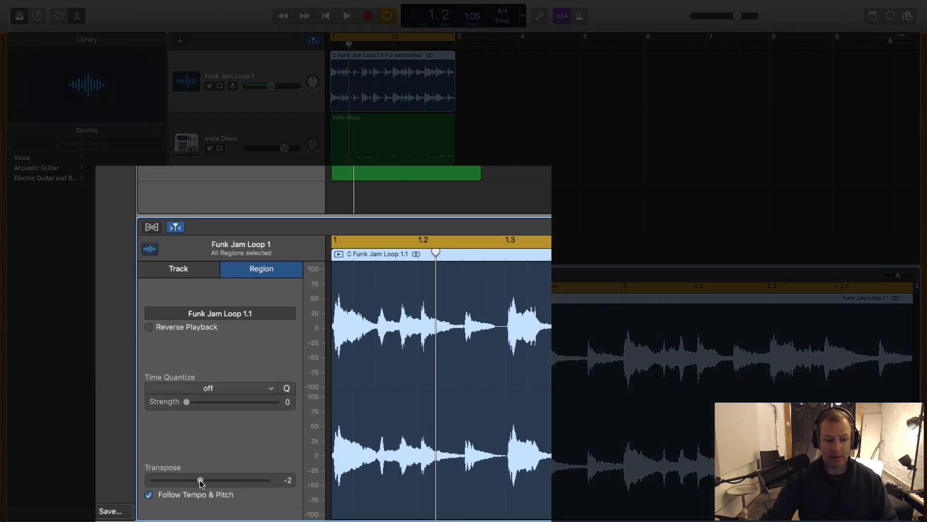
Transpose Funk Jam Loop to -1, Indie Disco and Plucky Synth Bass to +1, and play back.
drag(200, 480, 206, 480)
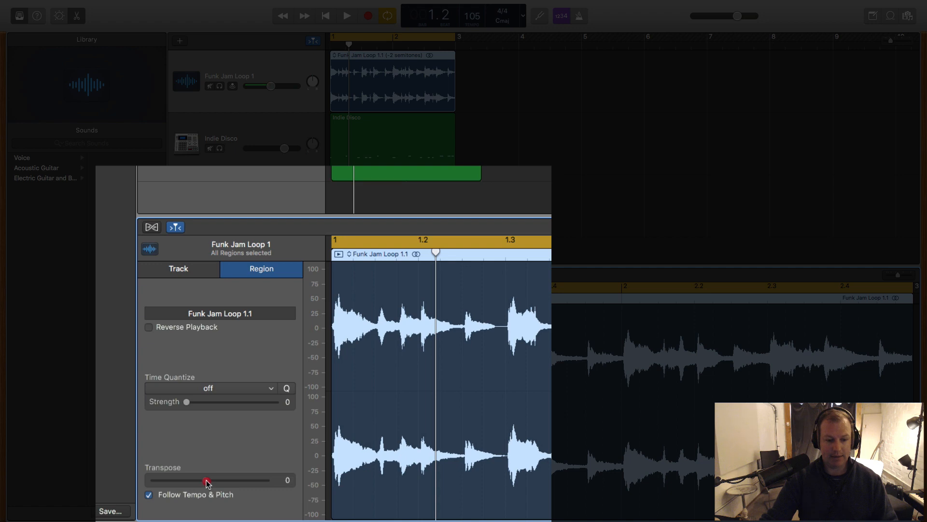
drag(207, 480, 207, 481)
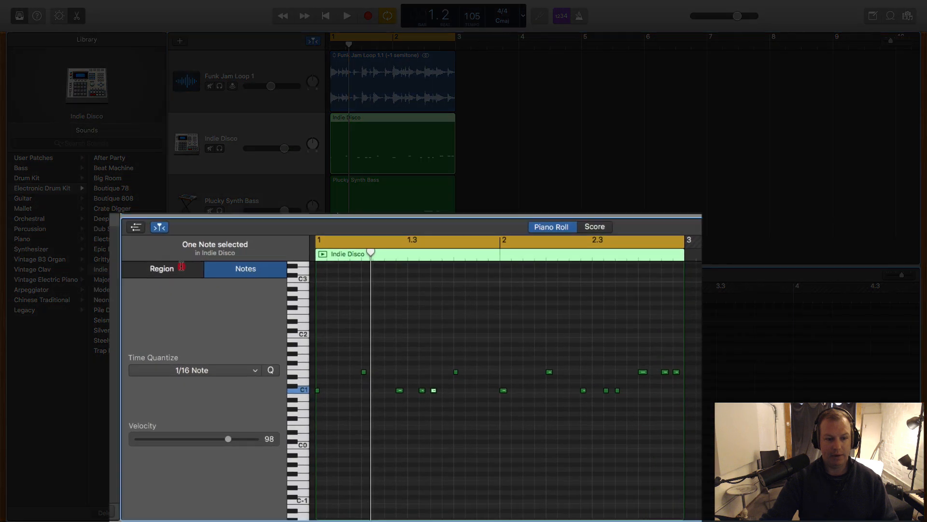
click(162, 269)
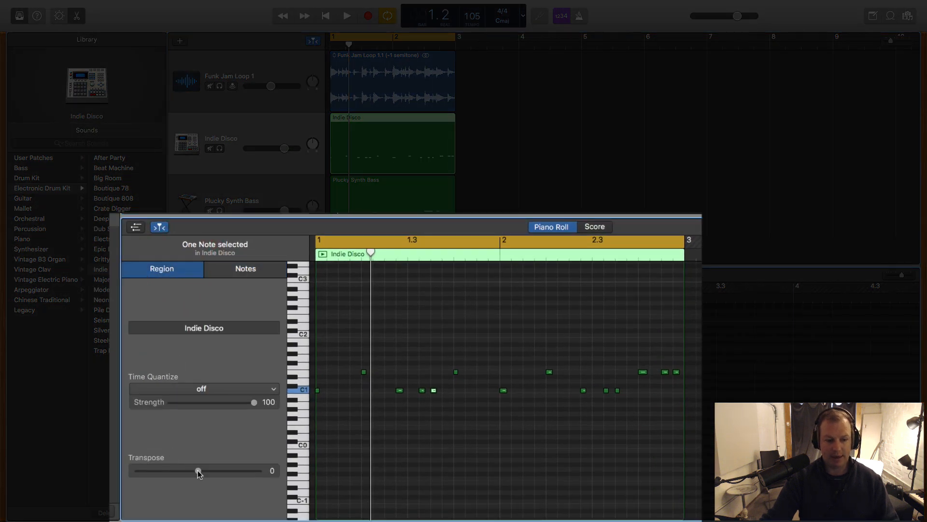
drag(197, 470, 209, 472)
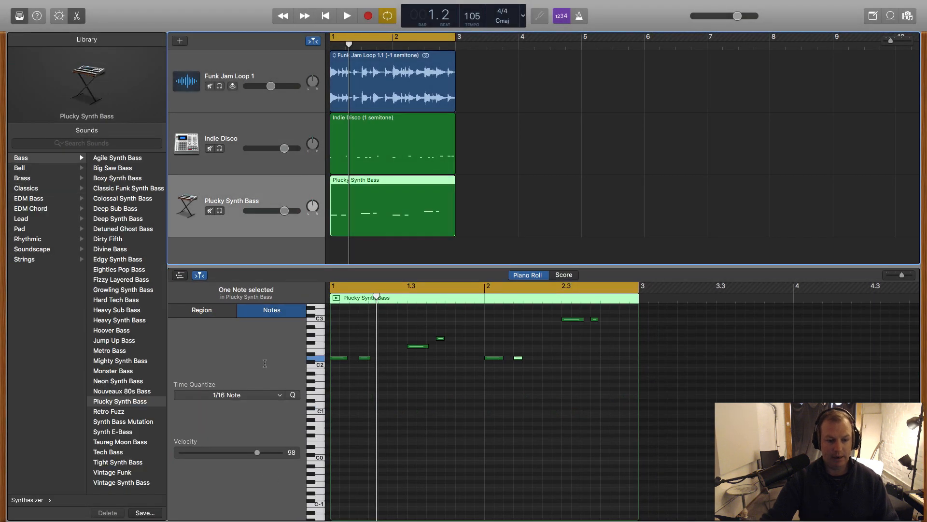
click(202, 311)
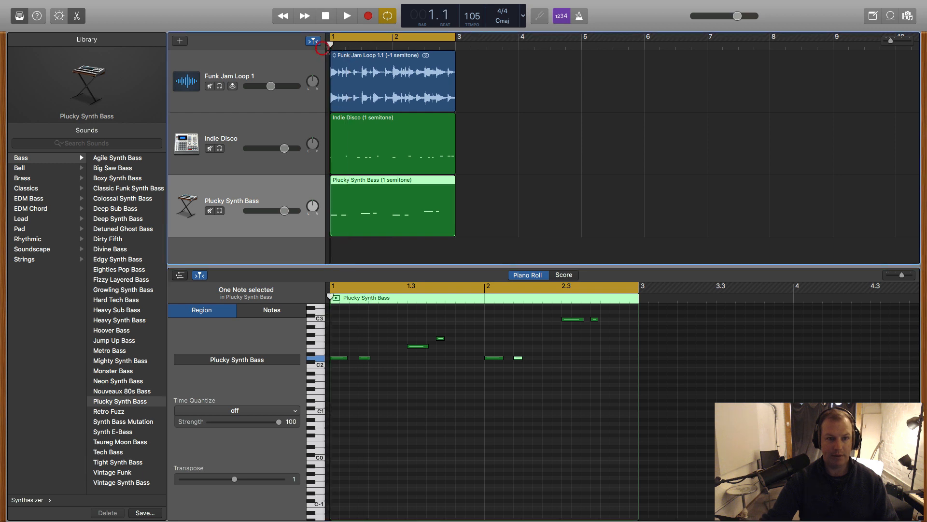
click(354, 14)
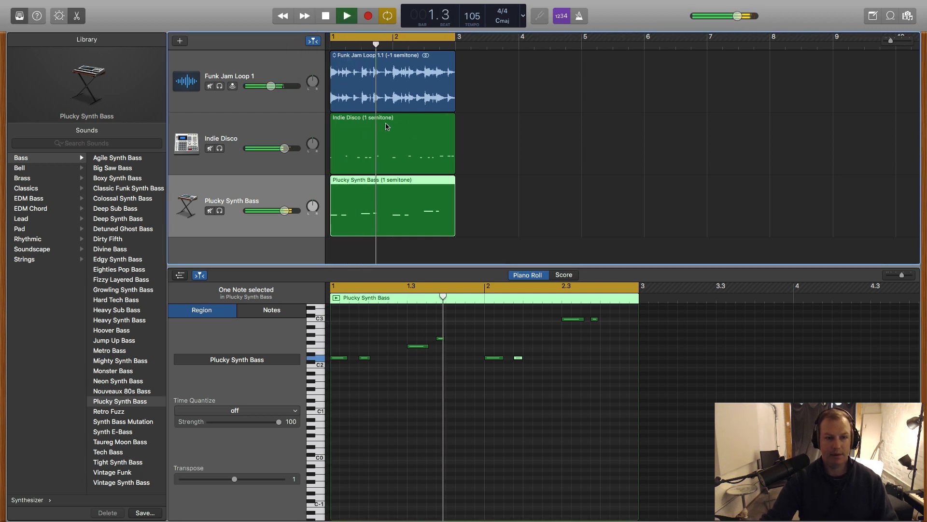
click(393, 79)
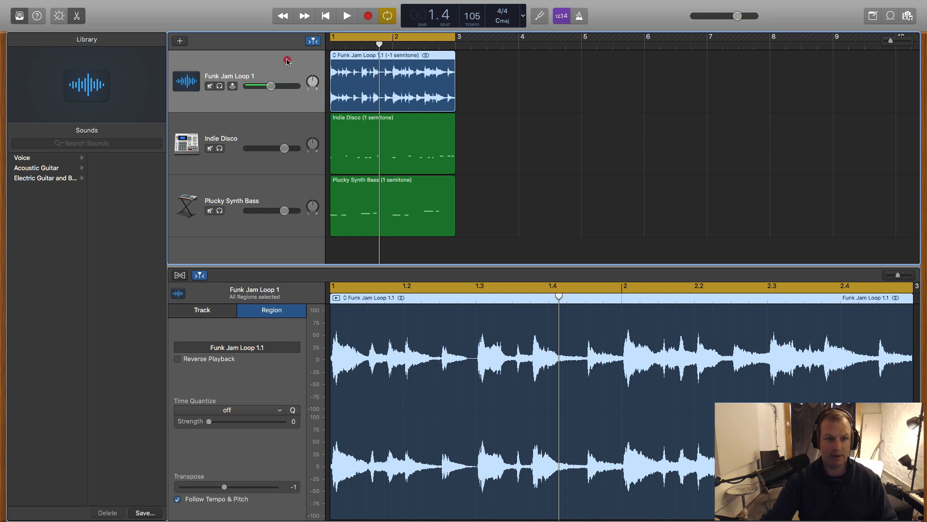
Show the Plucky Synth Bass smart controls and bring up the Track menu.
click(343, 15)
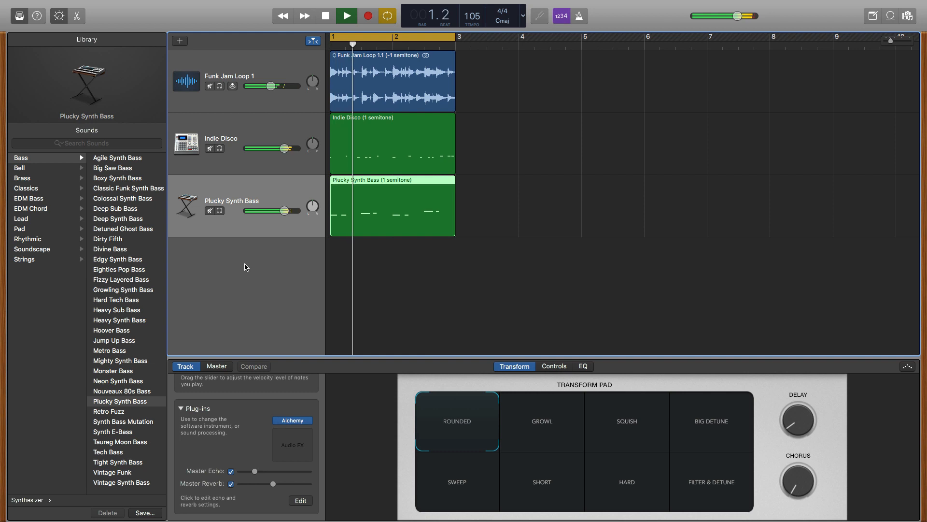
click(125, 4)
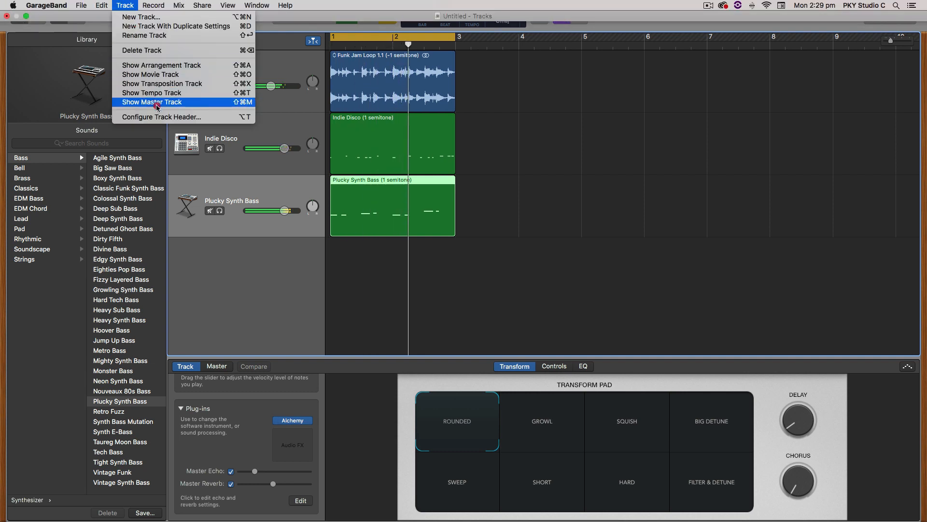
Add the Master Track below the instruments and display its EQ frequency curve.
click(153, 102)
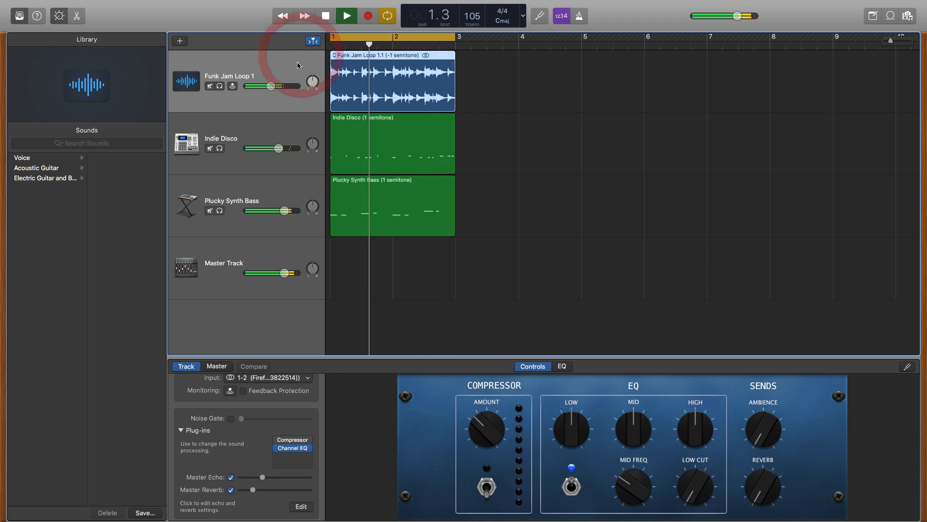
click(562, 366)
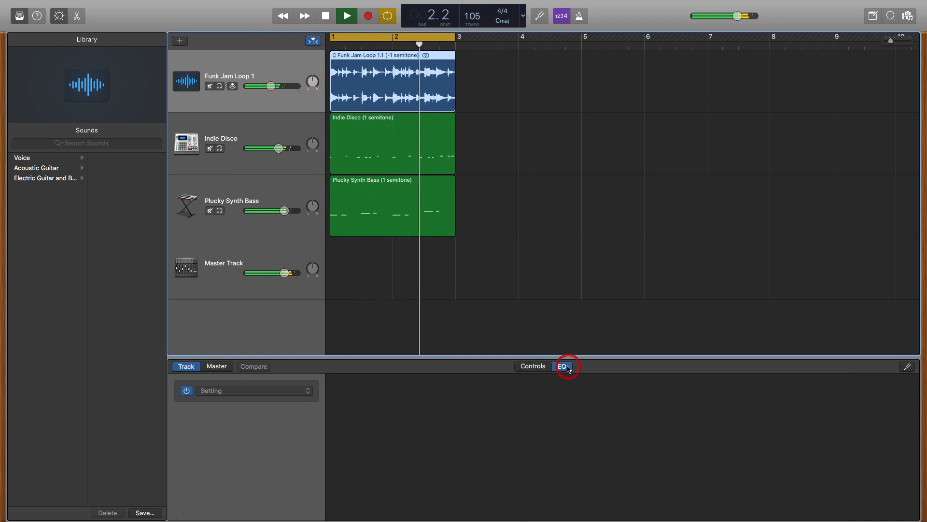
click(562, 365)
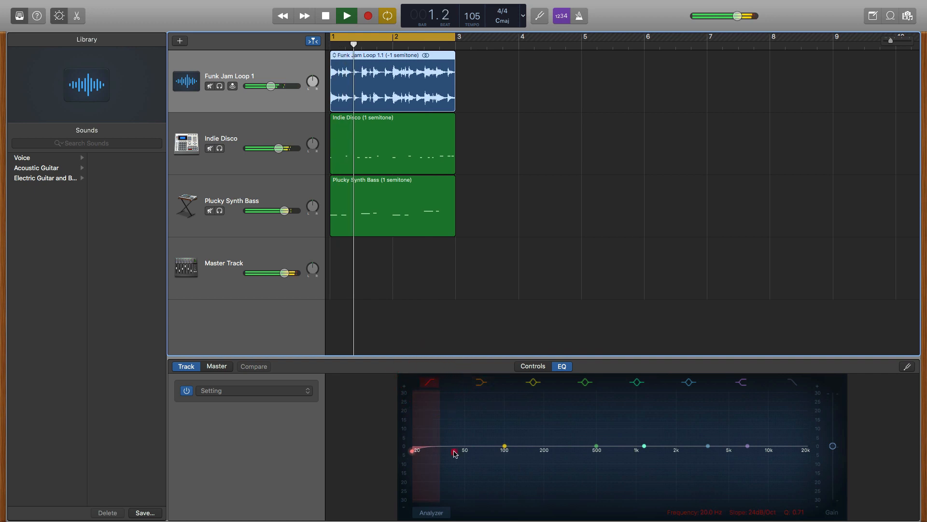